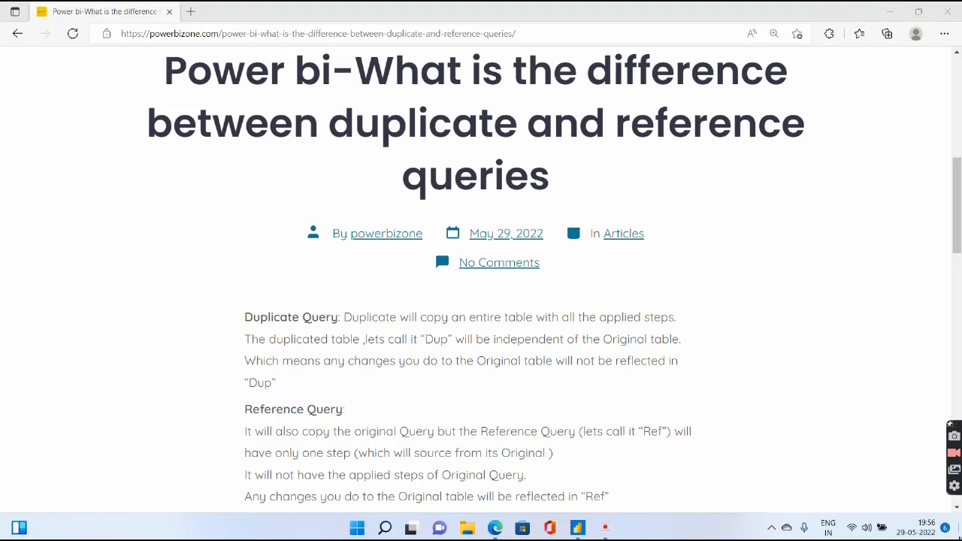
{"action": "mouse_move", "coordinate": [534, 183]}
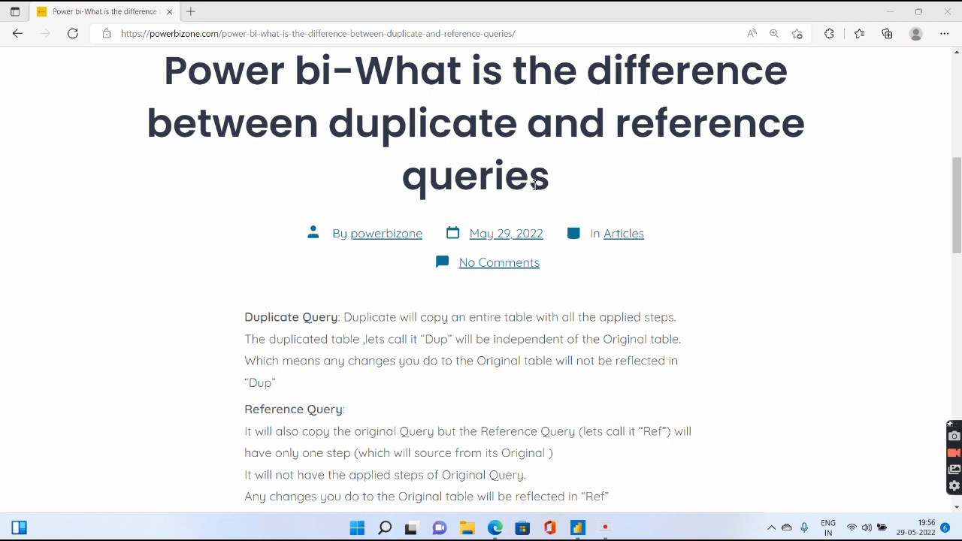
{"action": "mouse_move", "coordinate": [634, 400]}
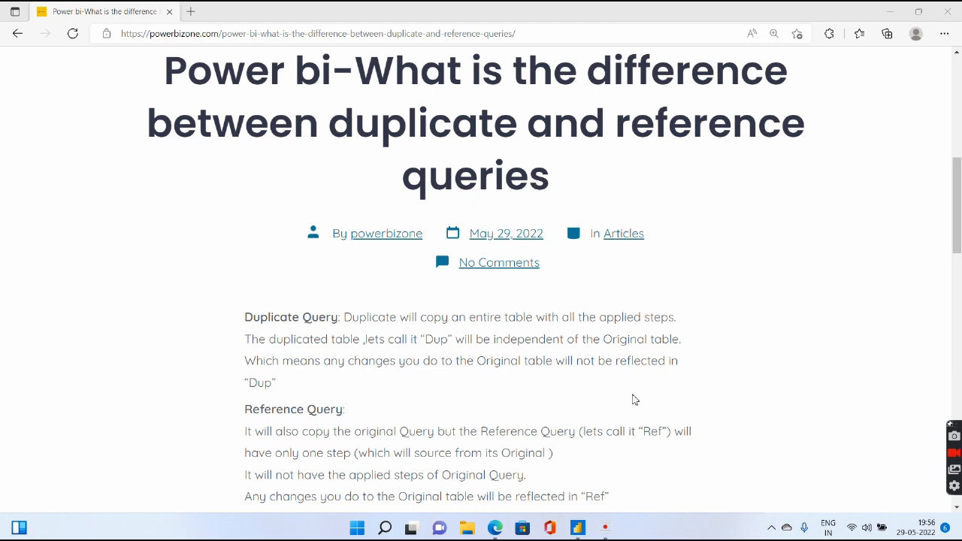
Step: Scroll the article down to the Original/Reference/Duplicate query diagram
{"action": "scroll", "scroll_direction": "down", "scroll_amount": 3}
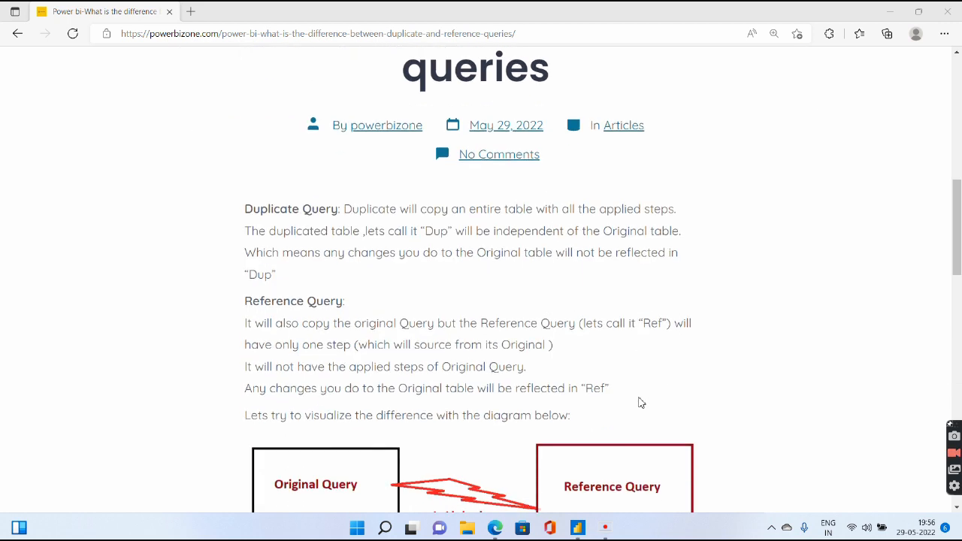
{"action": "scroll", "scroll_direction": "down", "scroll_amount": 3}
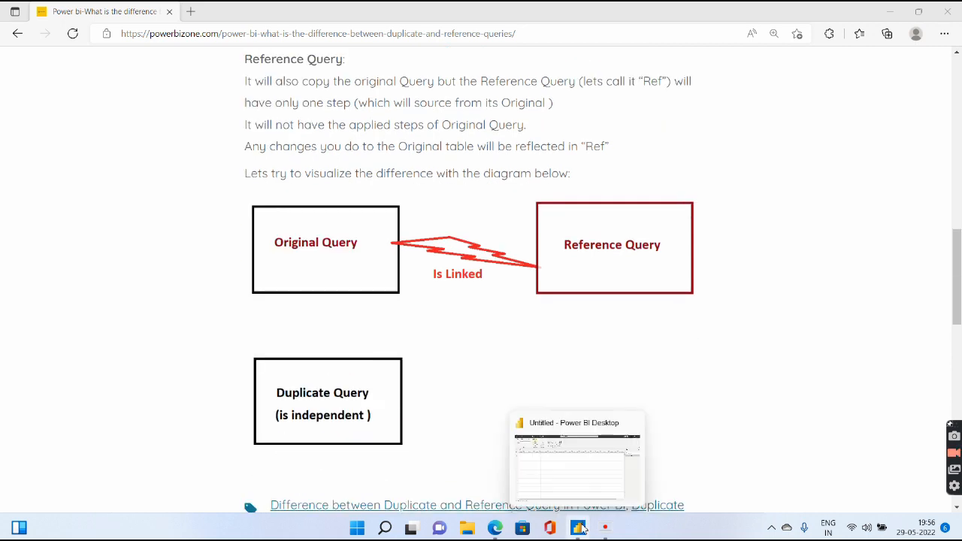
Step: Switch to Power BI, launch Transform data from Home, and show the financials query's actions
{"action": "left_click", "coordinate": [577, 527]}
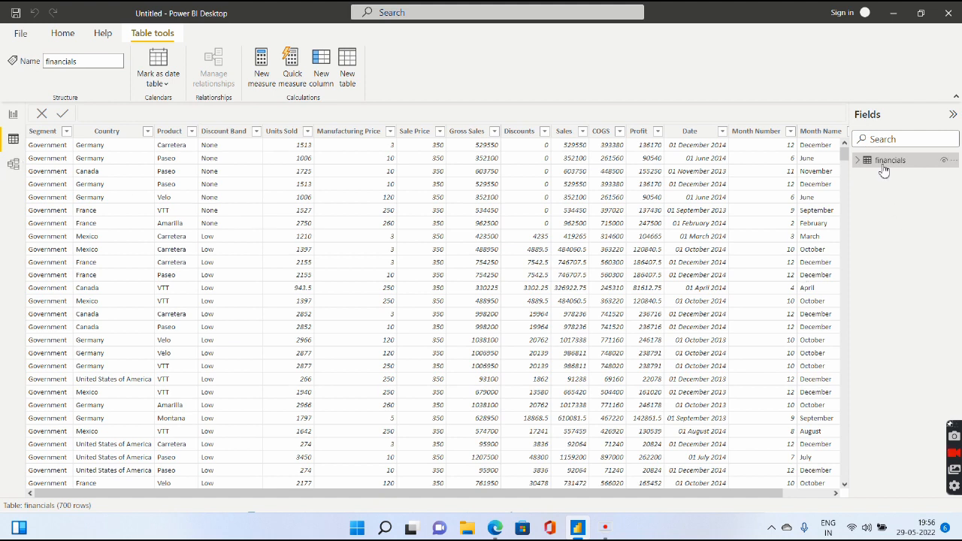
{"action": "mouse_move", "coordinate": [890, 159]}
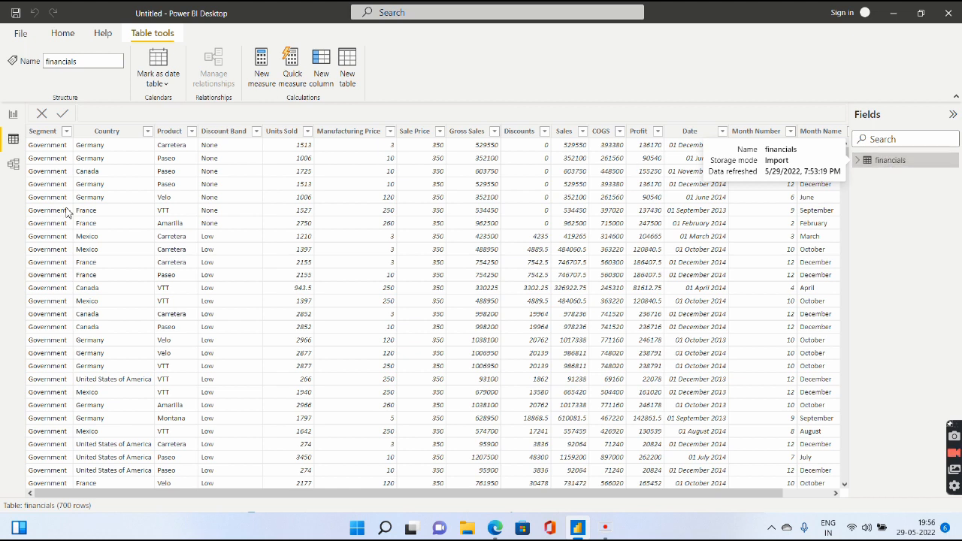
{"action": "left_click", "coordinate": [63, 33]}
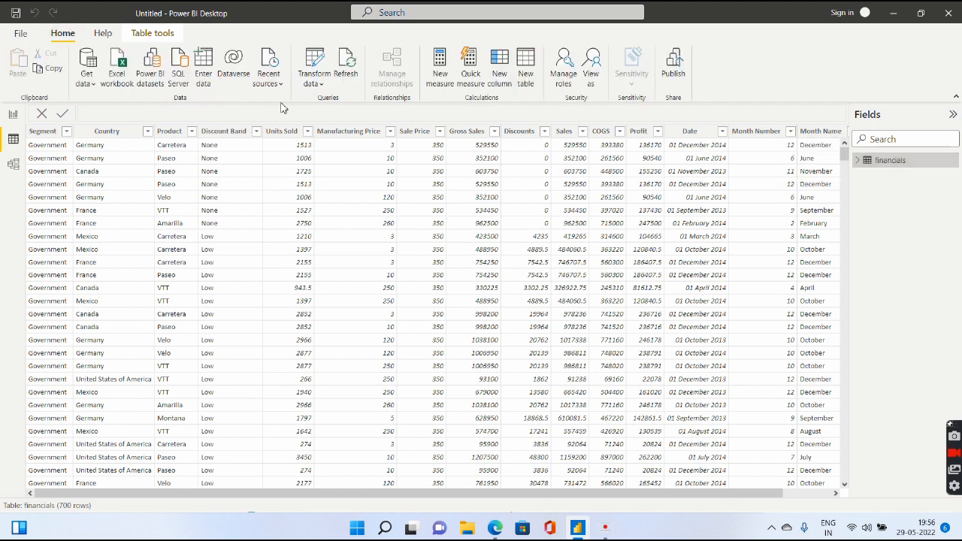
{"action": "left_click", "coordinate": [313, 63]}
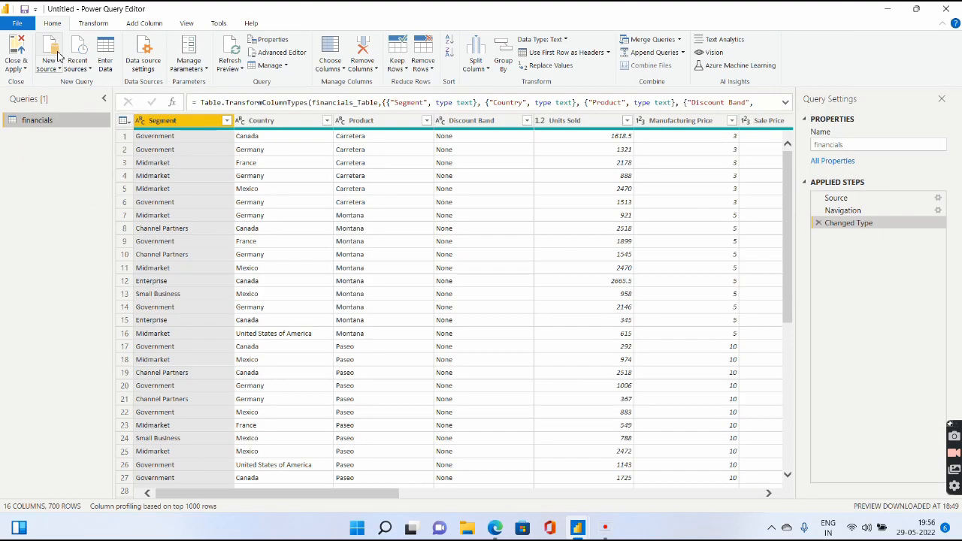
{"action": "right_click", "coordinate": [38, 120]}
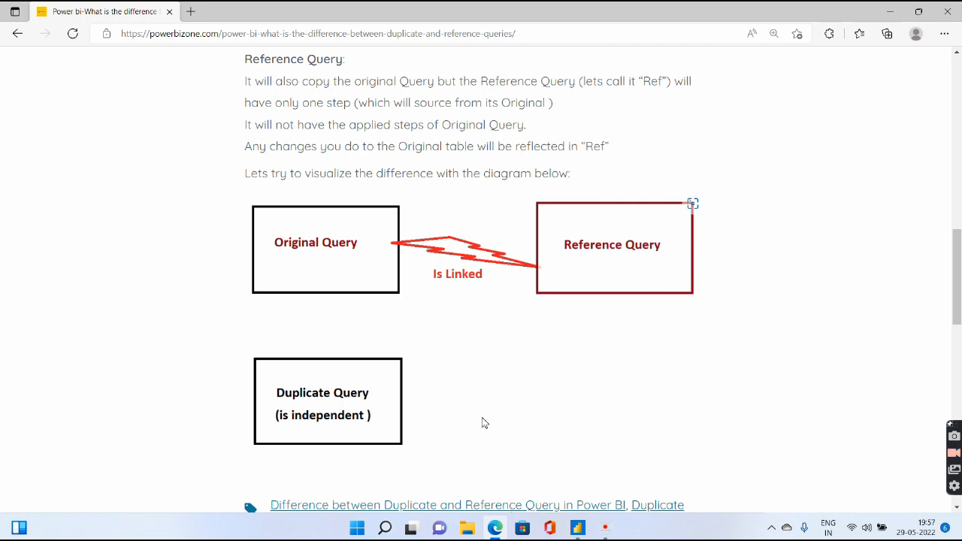
{"action": "mouse_move", "coordinate": [942, 496]}
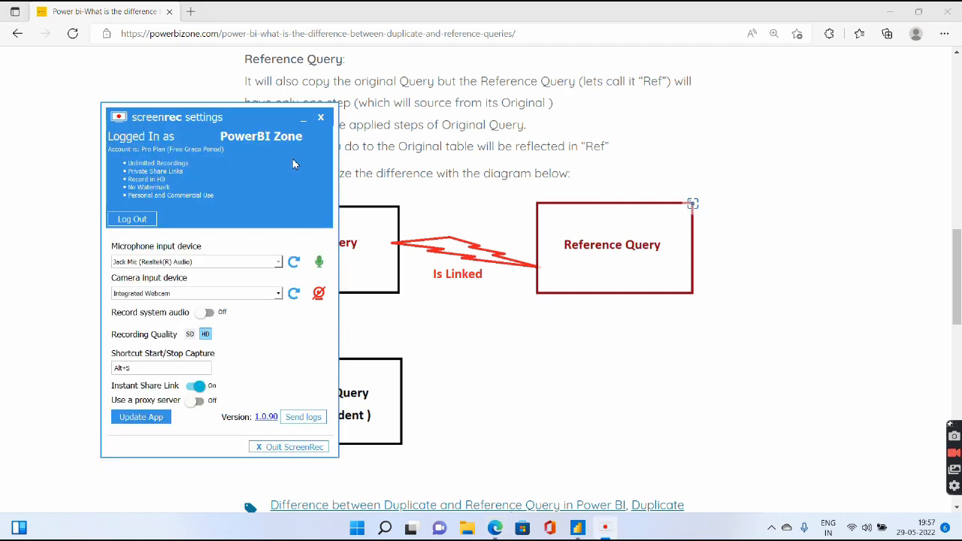
Step: Return to the Edge article's Reference Query section and its diagram
{"action": "left_click", "coordinate": [321, 118]}
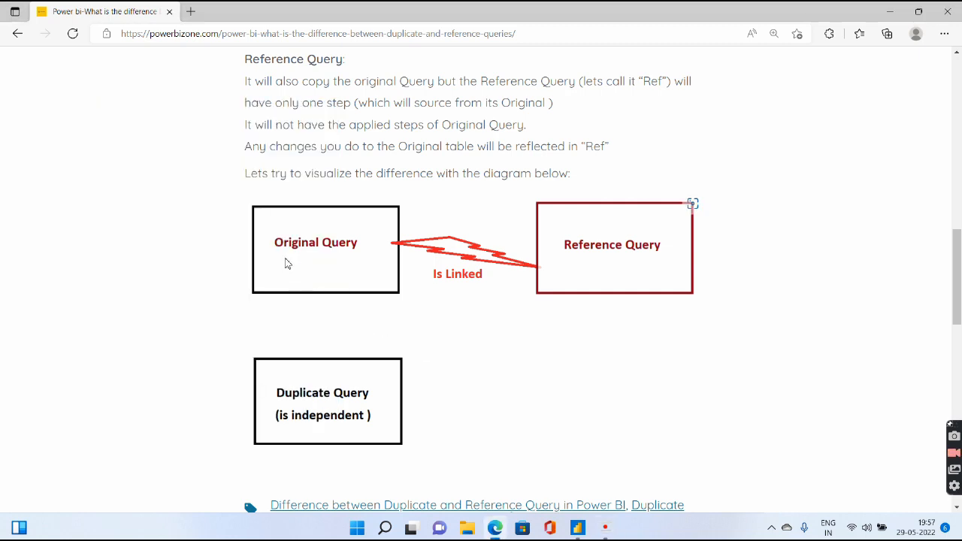
{"action": "mouse_move", "coordinate": [587, 274]}
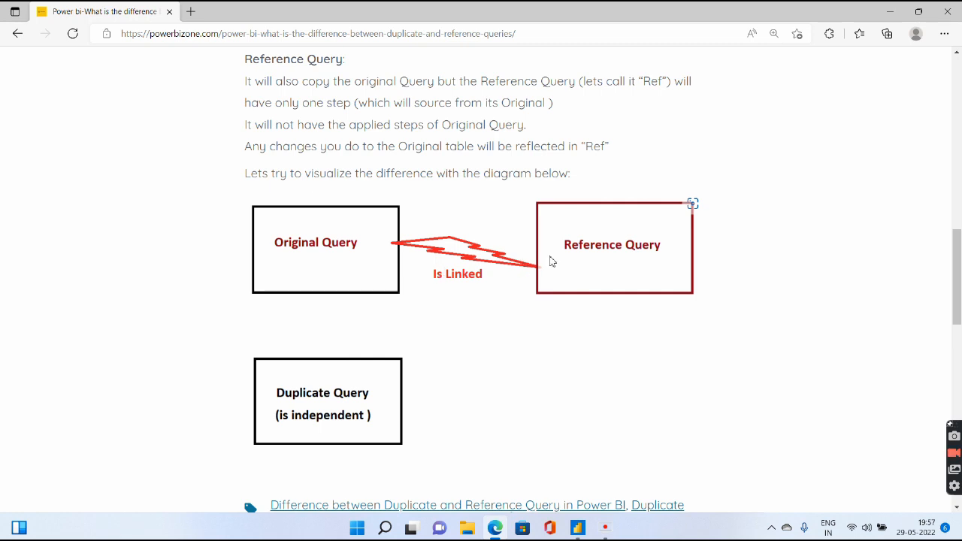
{"action": "mouse_move", "coordinate": [328, 259]}
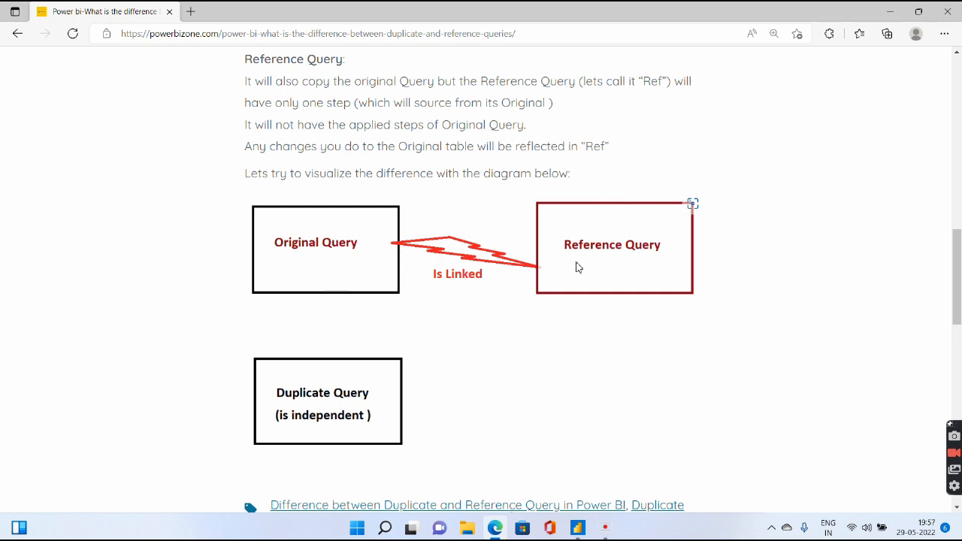
{"action": "mouse_move", "coordinate": [410, 293]}
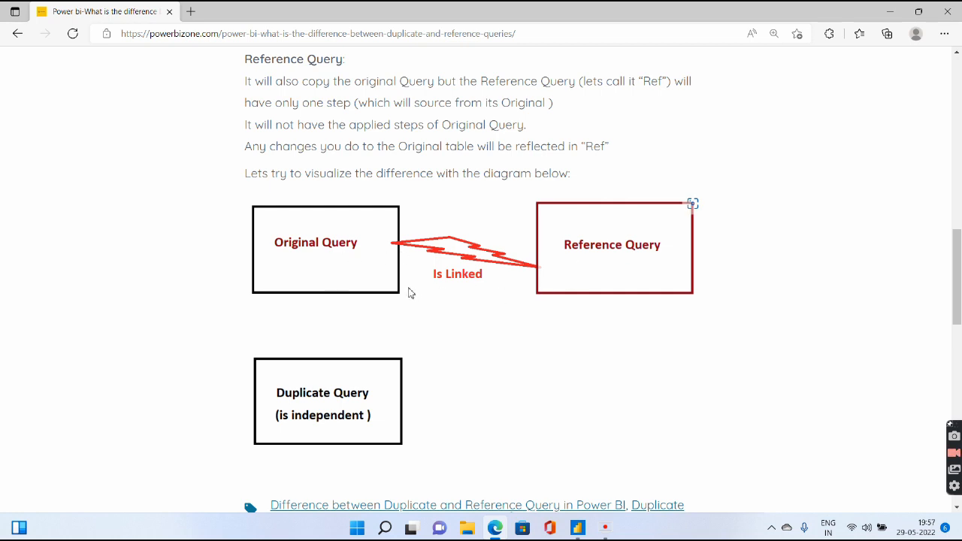
{"action": "mouse_move", "coordinate": [333, 379]}
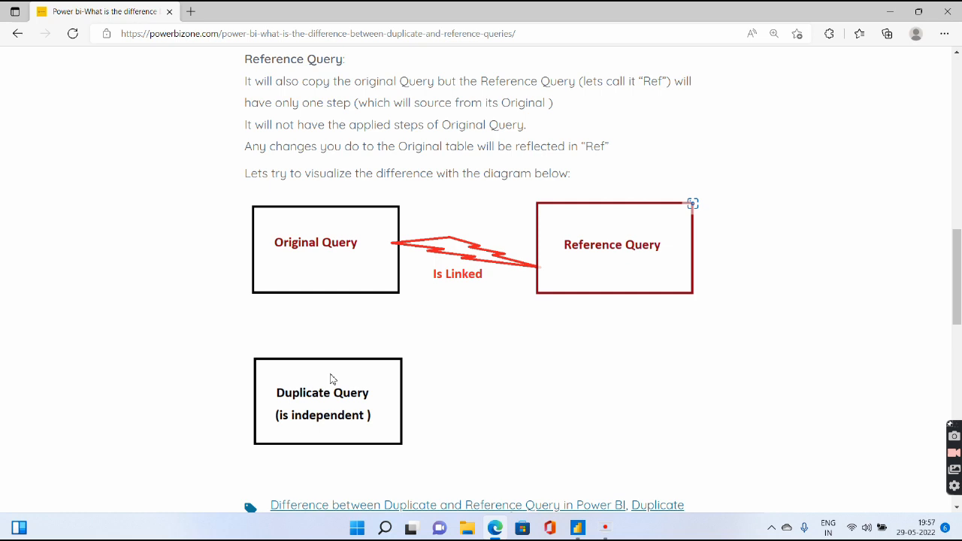
{"action": "mouse_move", "coordinate": [328, 278]}
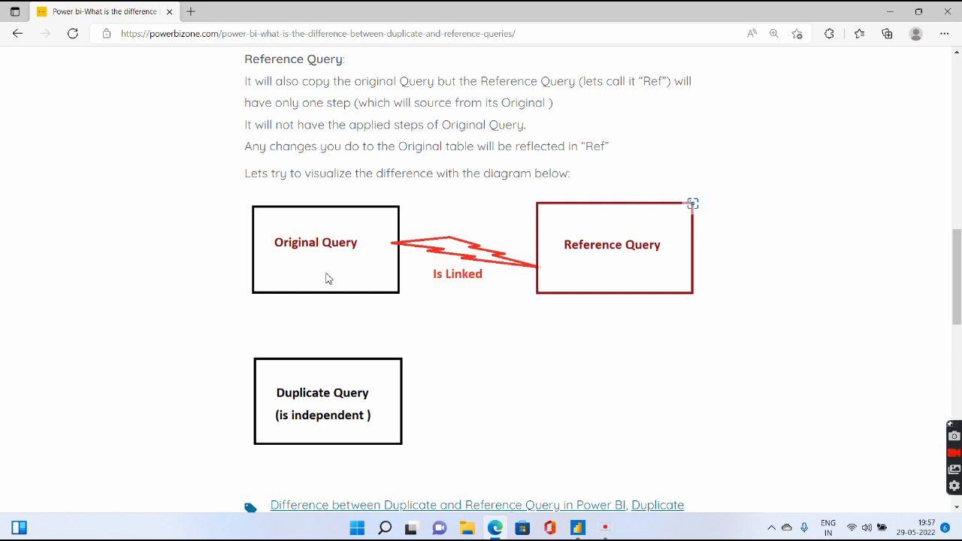
{"action": "mouse_move", "coordinate": [344, 242]}
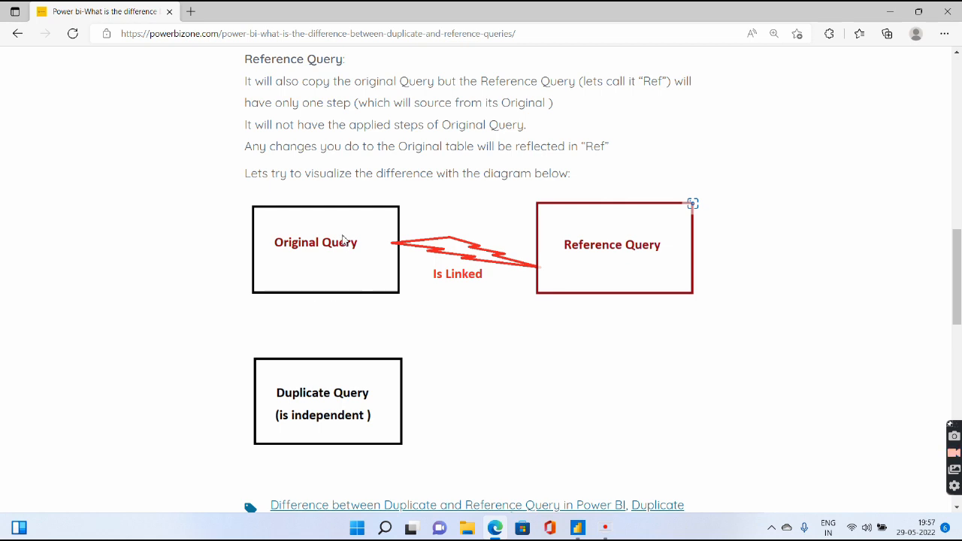
{"action": "mouse_move", "coordinate": [330, 230]}
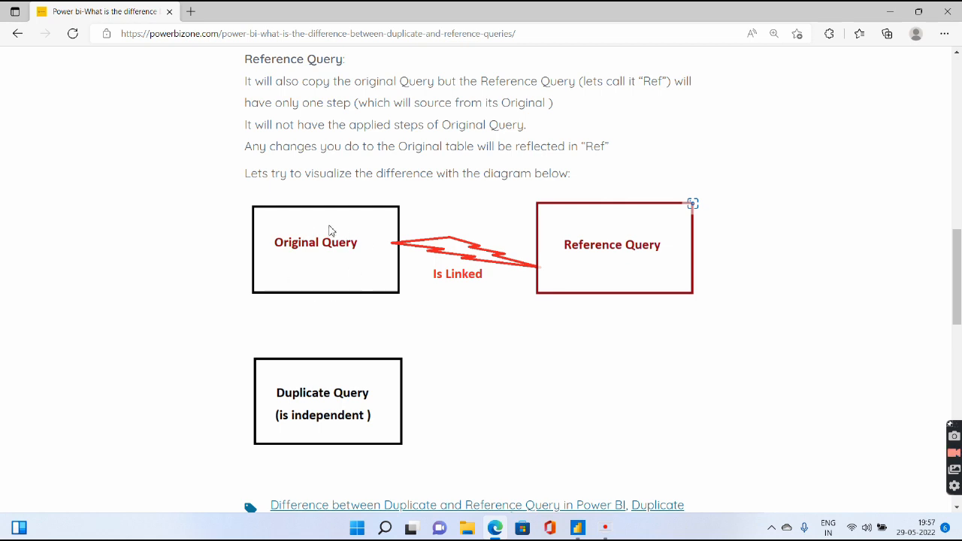
{"action": "mouse_move", "coordinate": [640, 255]}
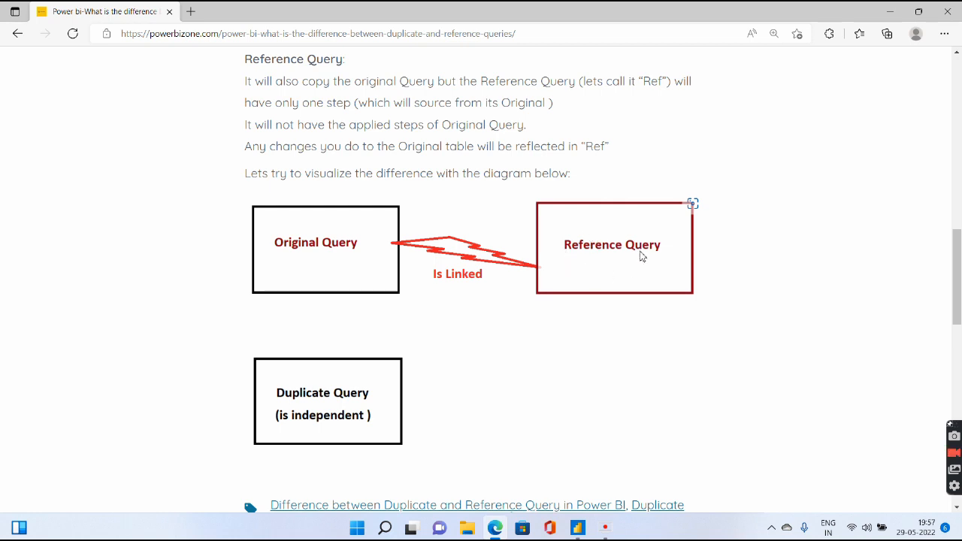
{"action": "mouse_move", "coordinate": [617, 230]}
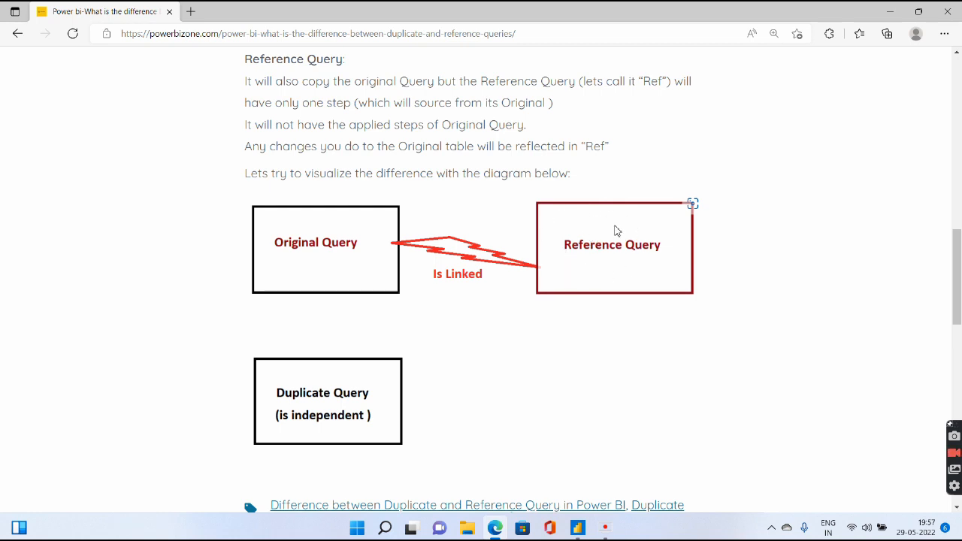
{"action": "mouse_move", "coordinate": [346, 328]}
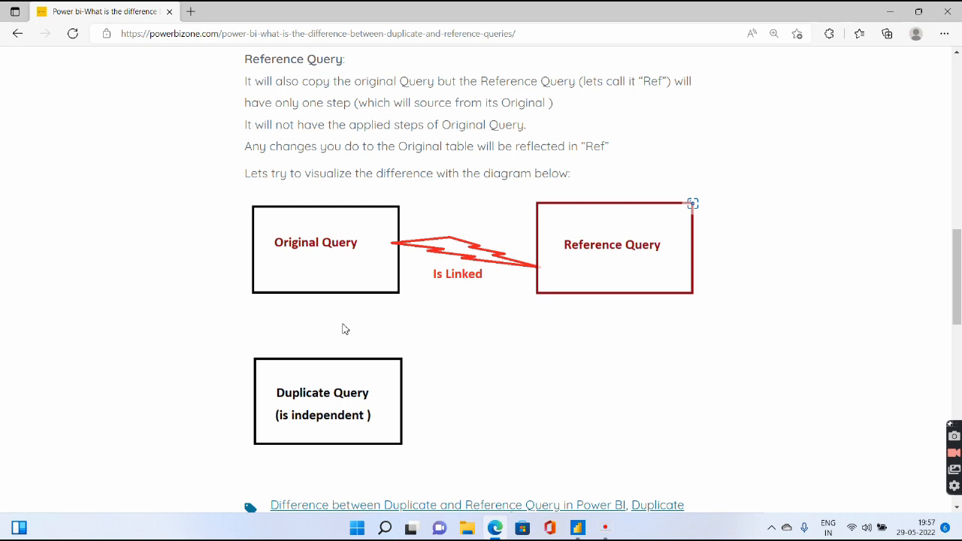
{"action": "mouse_move", "coordinate": [349, 370]}
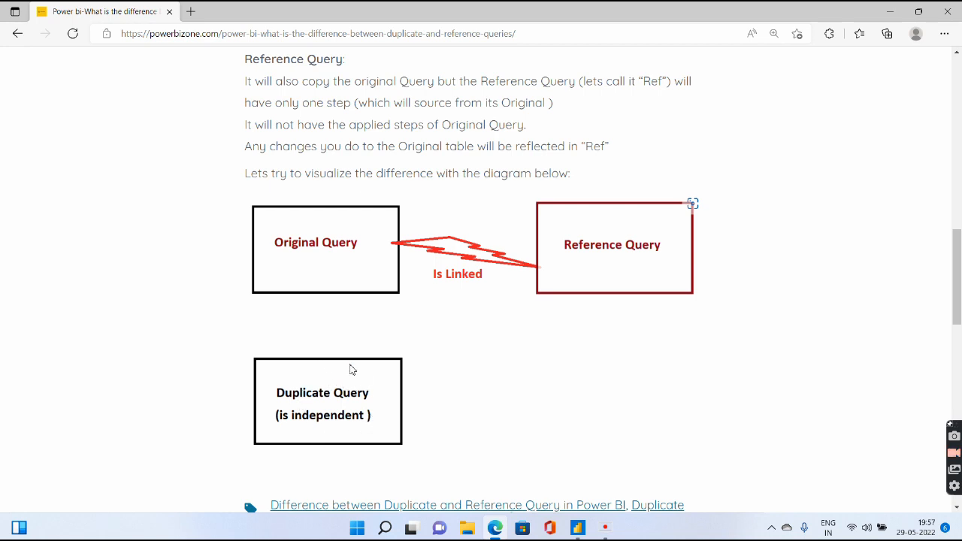
{"action": "mouse_move", "coordinate": [313, 382]}
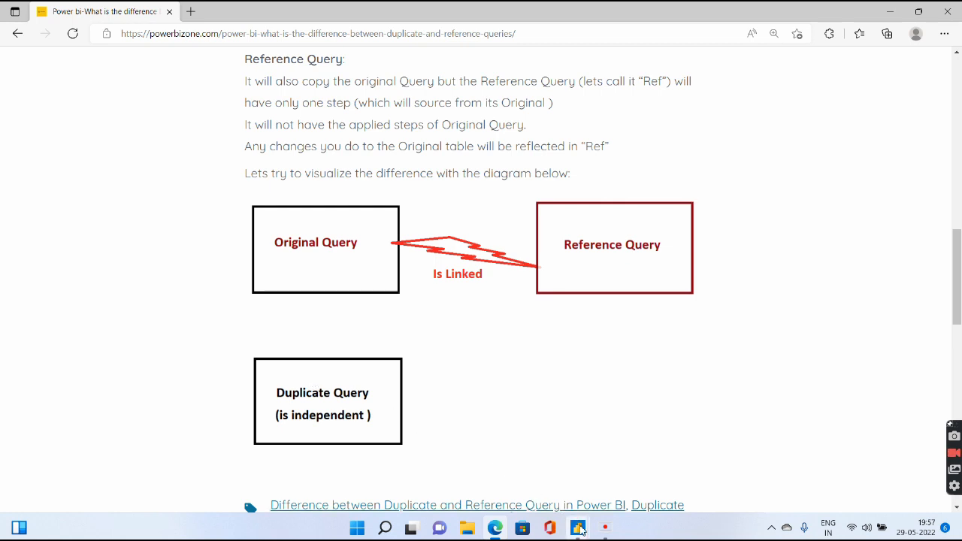
Step: Switch back to the Power Query Editor showing financials' Applied Steps
{"action": "left_click", "coordinate": [578, 526]}
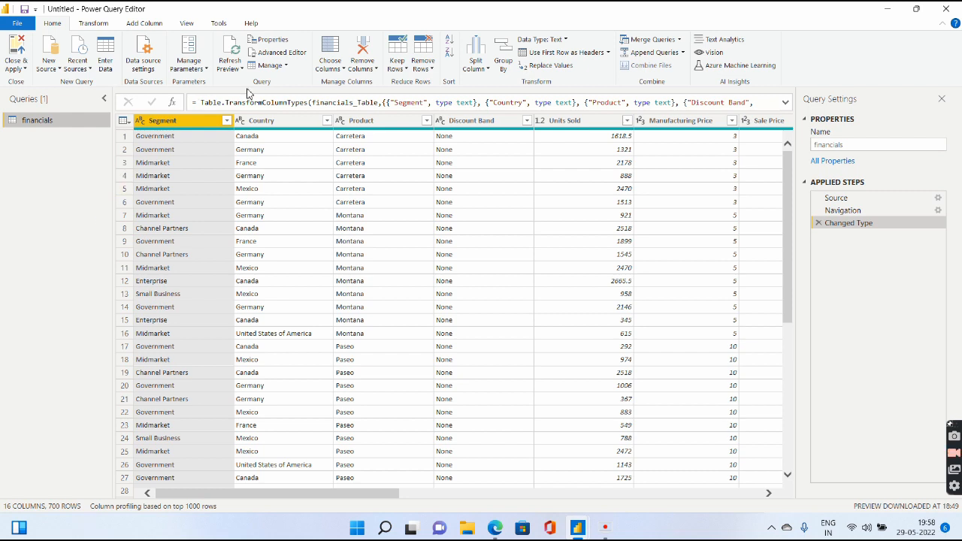
{"action": "mouse_move", "coordinate": [228, 177]}
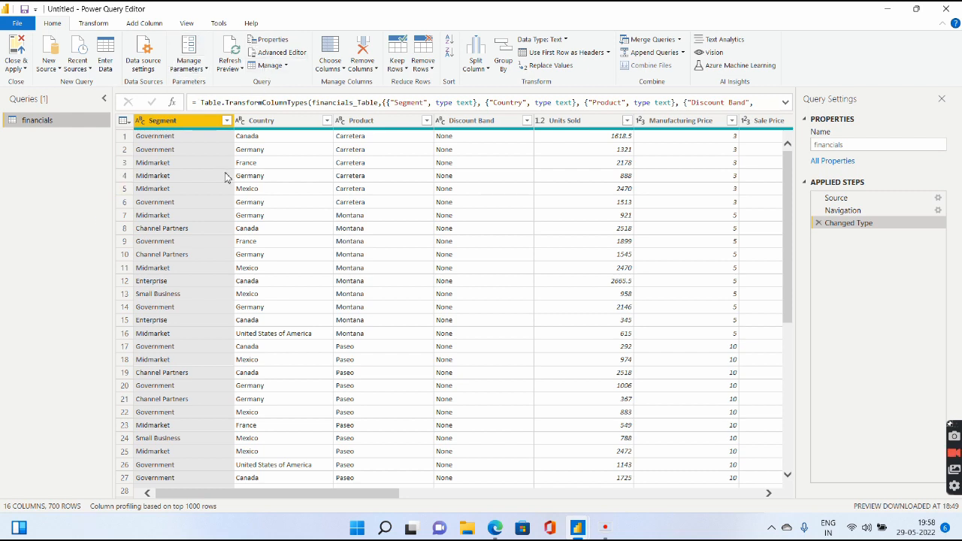
{"action": "mouse_move", "coordinate": [112, 201]}
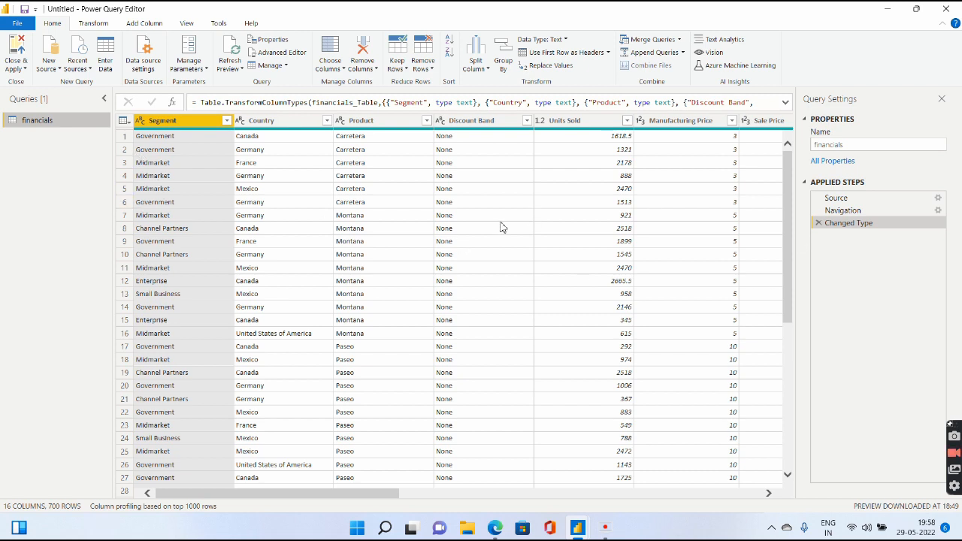
{"action": "mouse_move", "coordinate": [815, 228]}
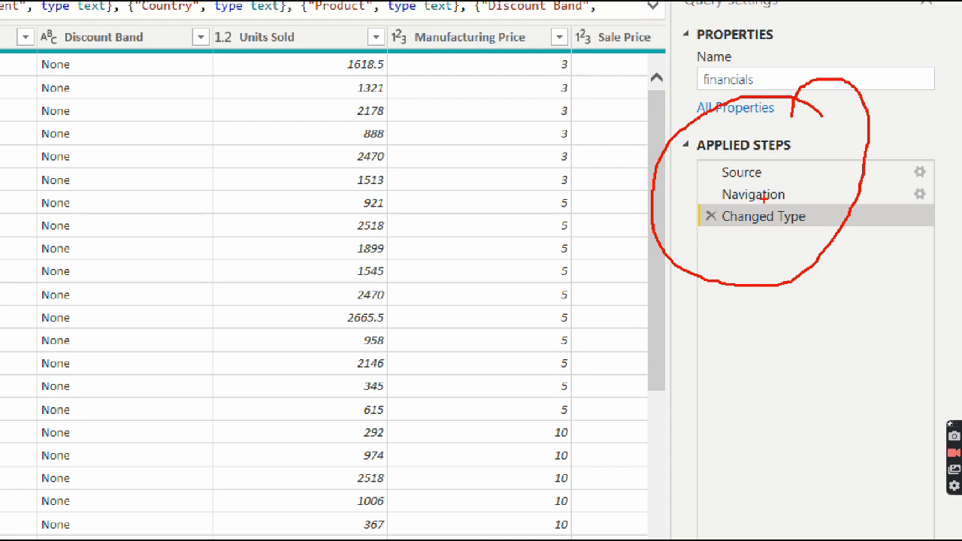
{"action": "mouse_move", "coordinate": [764, 197]}
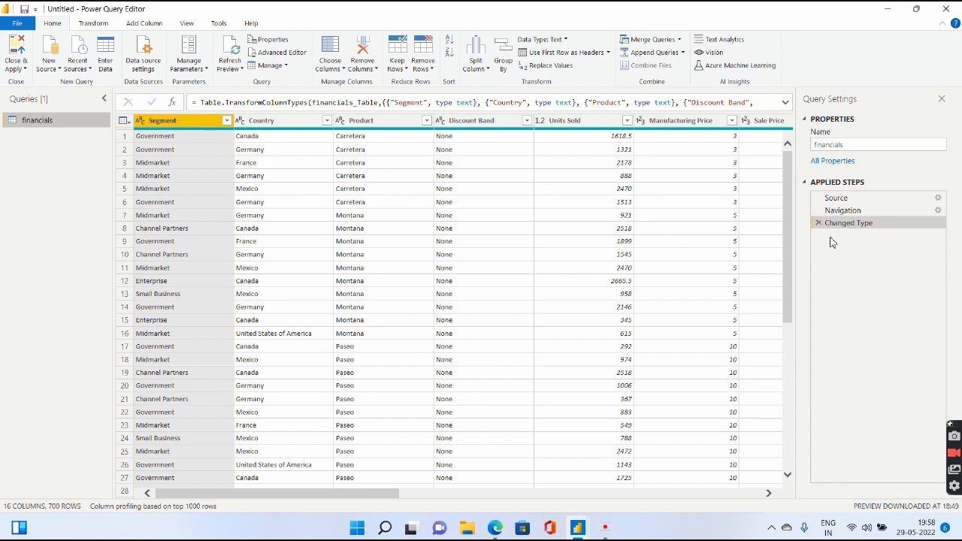
{"action": "mouse_move", "coordinate": [303, 155]}
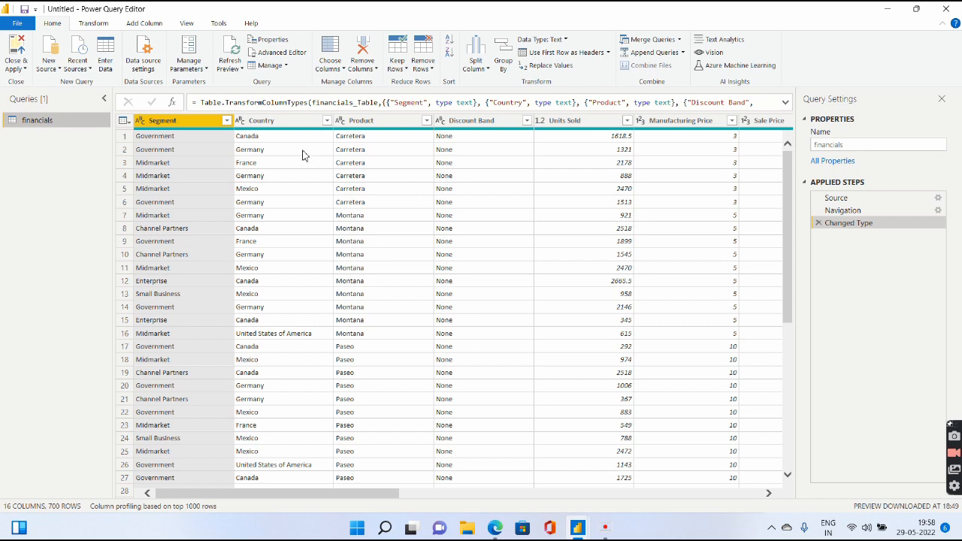
Step: Remove the Segment column from financials and bring up the query's actions
{"action": "right_click", "coordinate": [162, 120]}
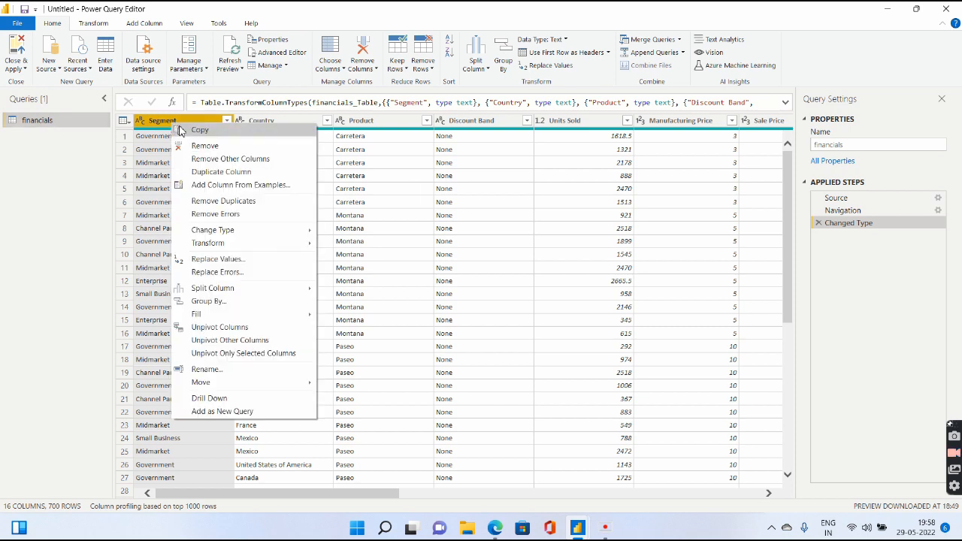
{"action": "left_click", "coordinate": [204, 144]}
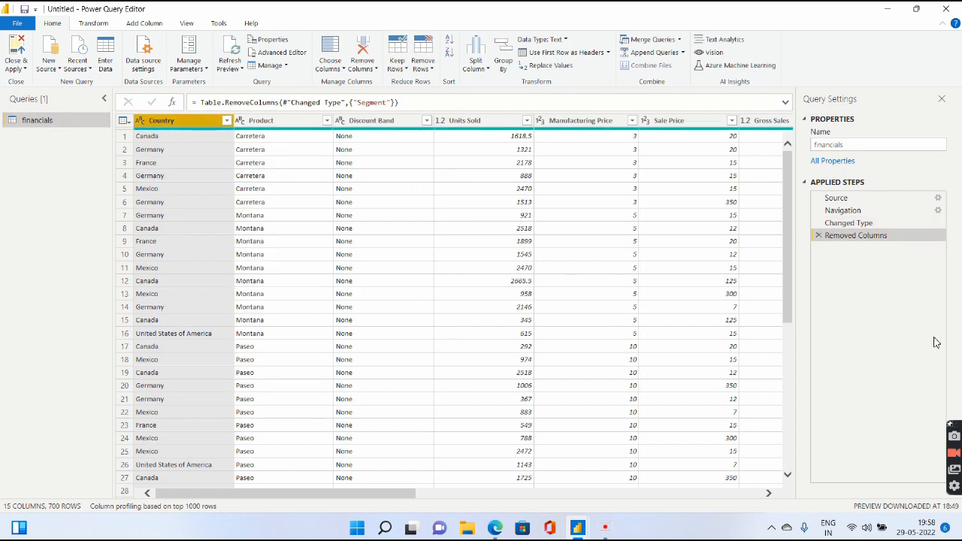
{"action": "mouse_move", "coordinate": [857, 235]}
{"action": "type", "text": "_Cat"}
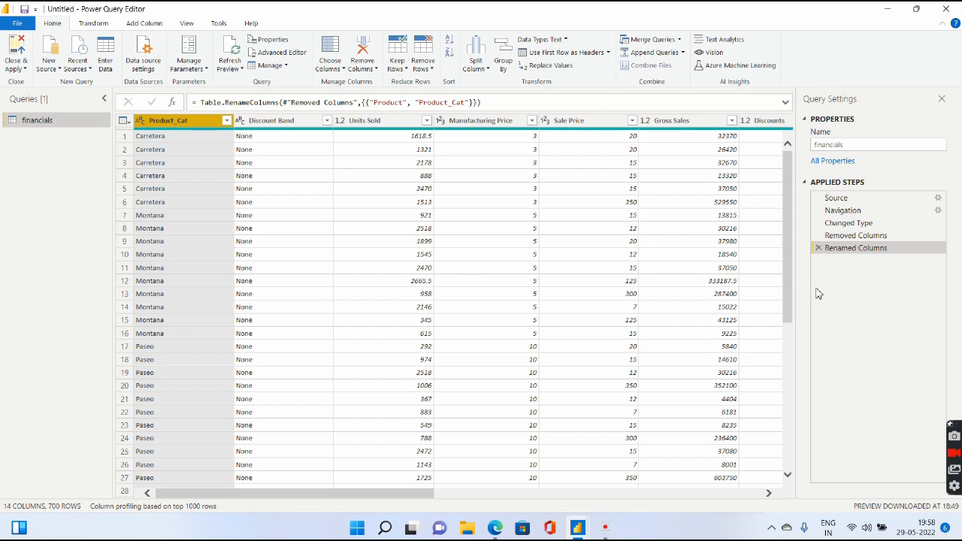
{"action": "mouse_move", "coordinate": [856, 246]}
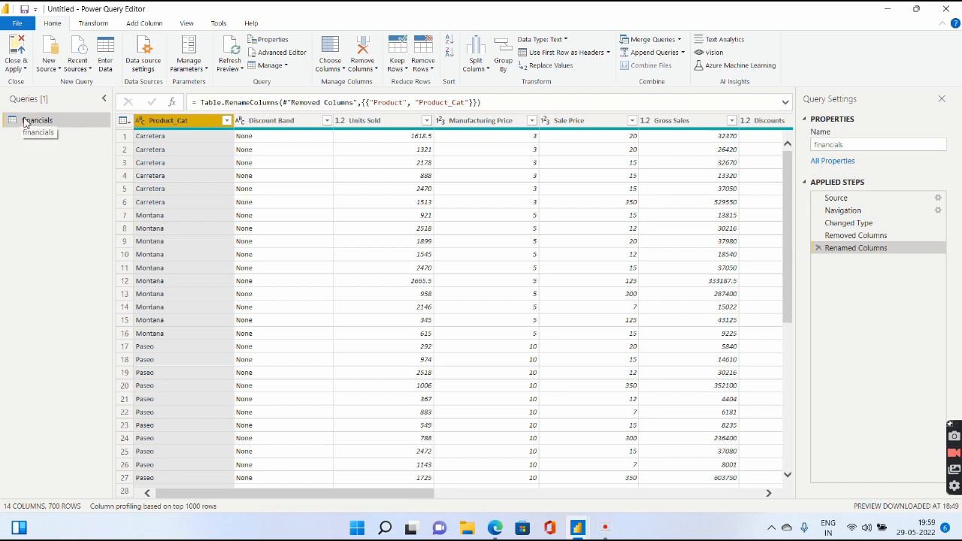
{"action": "right_click", "coordinate": [38, 120]}
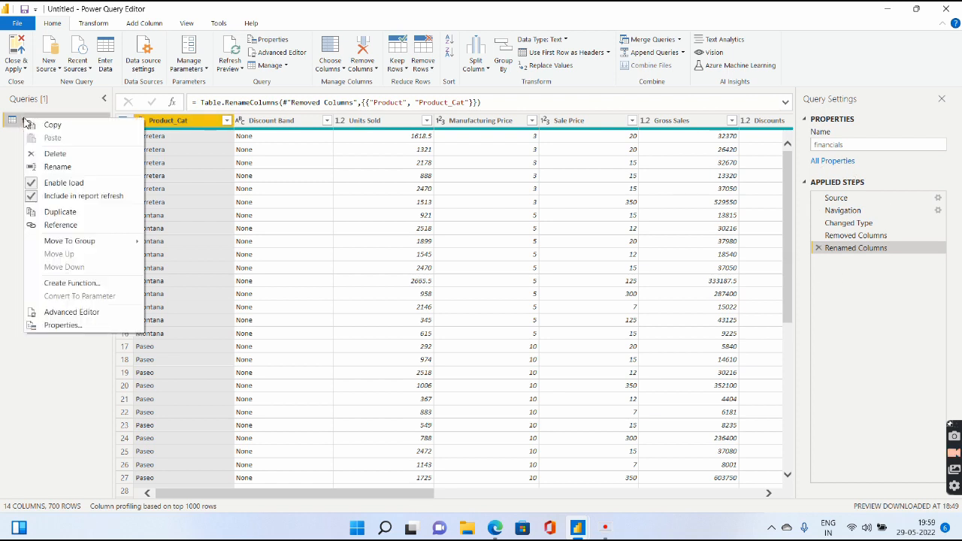
Step: Create financials Dup as a duplicate and financials Ref as a reference of financials
{"action": "left_click", "coordinate": [61, 211]}
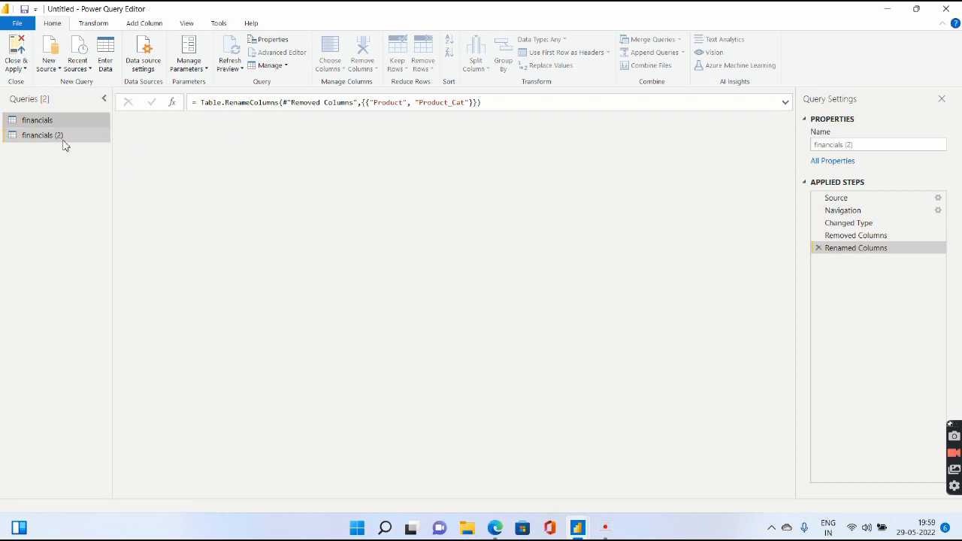
{"action": "left_click", "coordinate": [42, 135]}
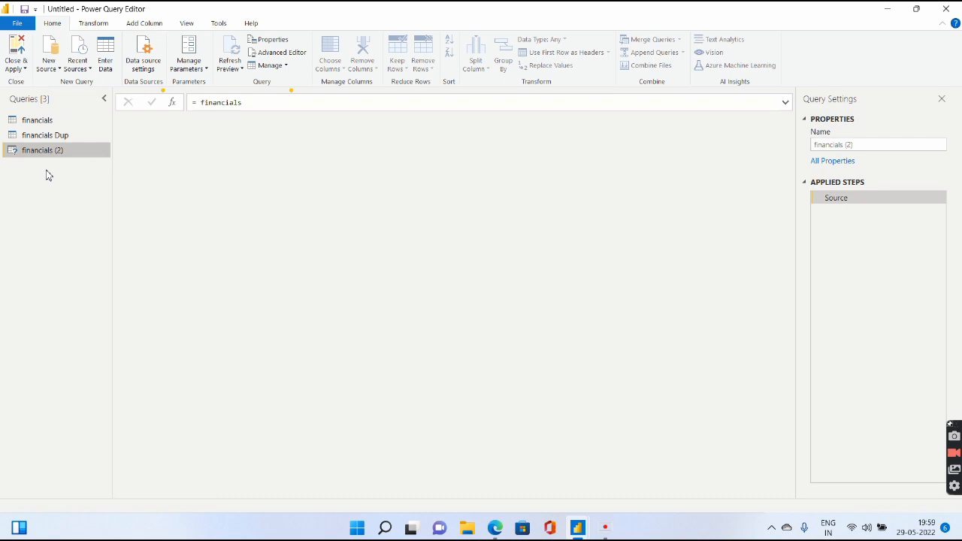
{"action": "double_click", "coordinate": [42, 150]}
{"action": "type", "text": "Ref"}
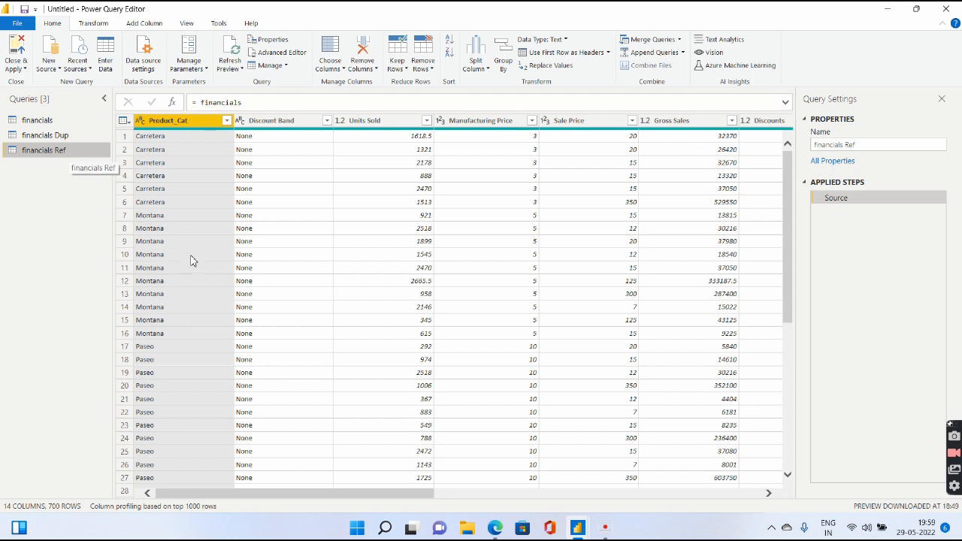
Step: Compare financials, financials Dup and financials Ref, inspecting the Ref query's single Source step
{"action": "left_click", "coordinate": [36, 120]}
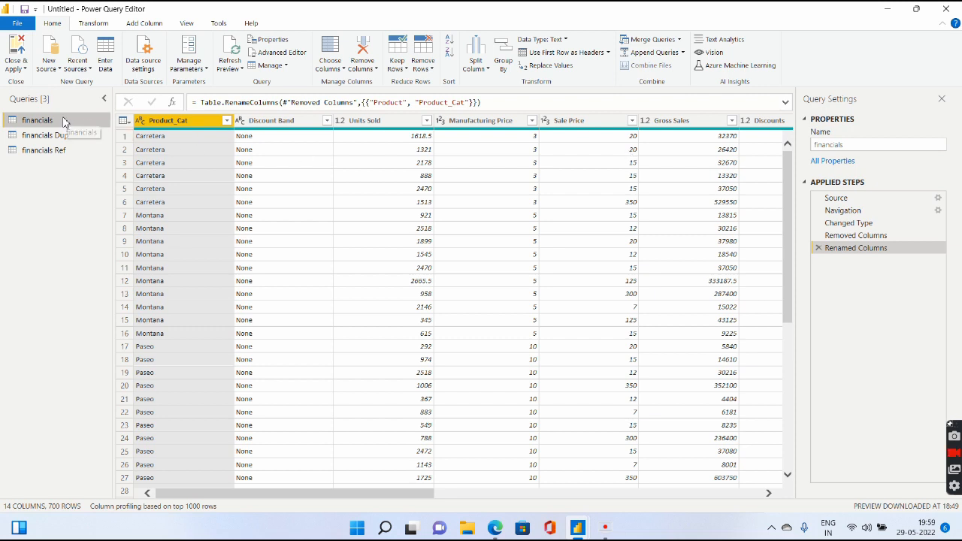
{"action": "mouse_move", "coordinate": [69, 142]}
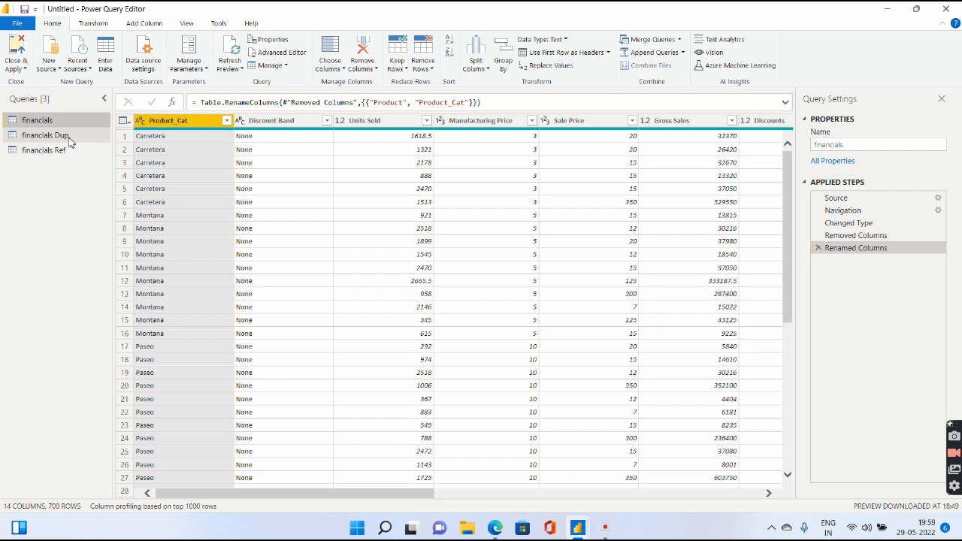
{"action": "left_click", "coordinate": [45, 135]}
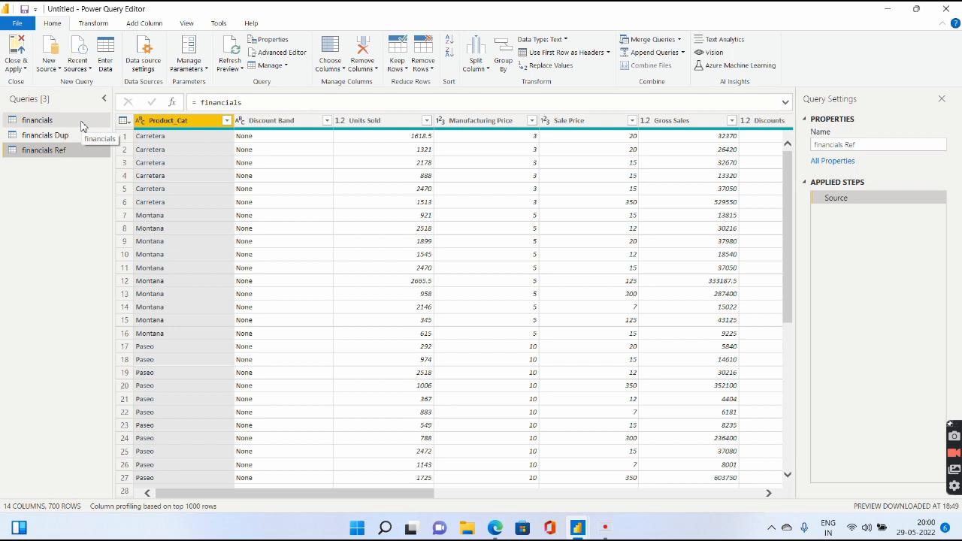
{"action": "mouse_move", "coordinate": [74, 155]}
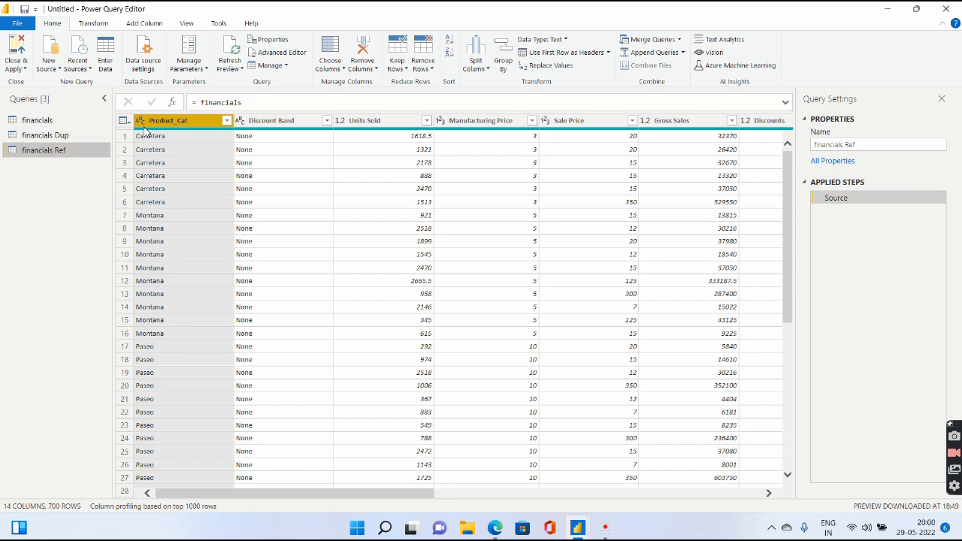
{"action": "mouse_move", "coordinate": [48, 158]}
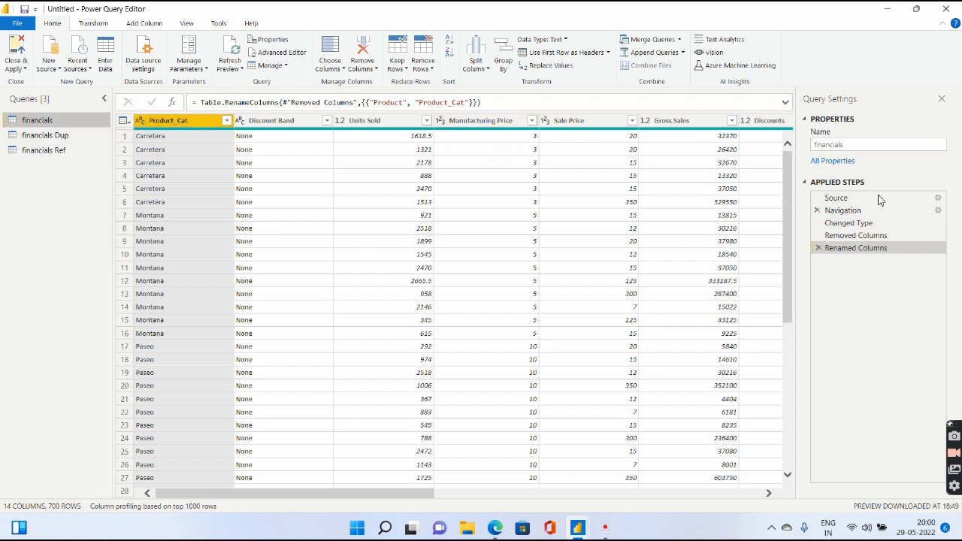
{"action": "mouse_move", "coordinate": [891, 210]}
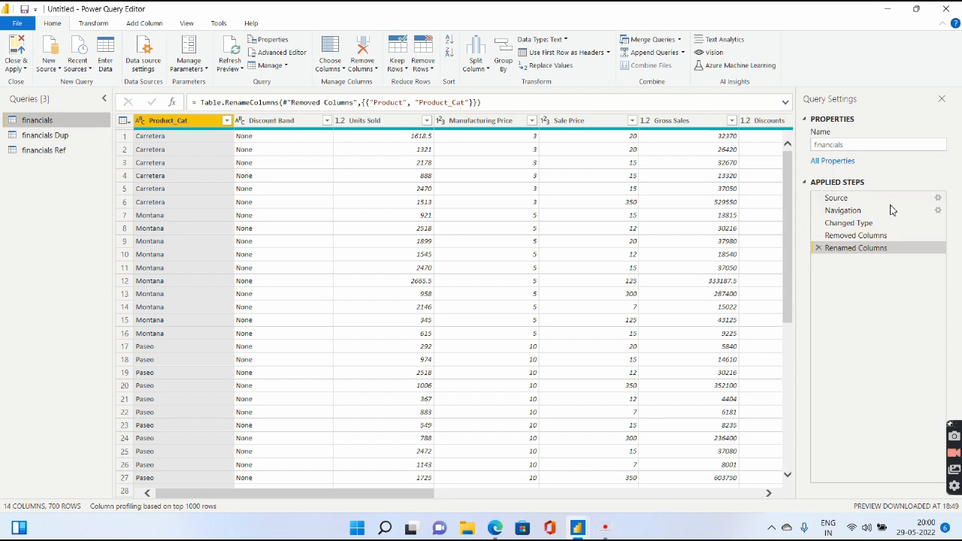
{"action": "left_click", "coordinate": [44, 151]}
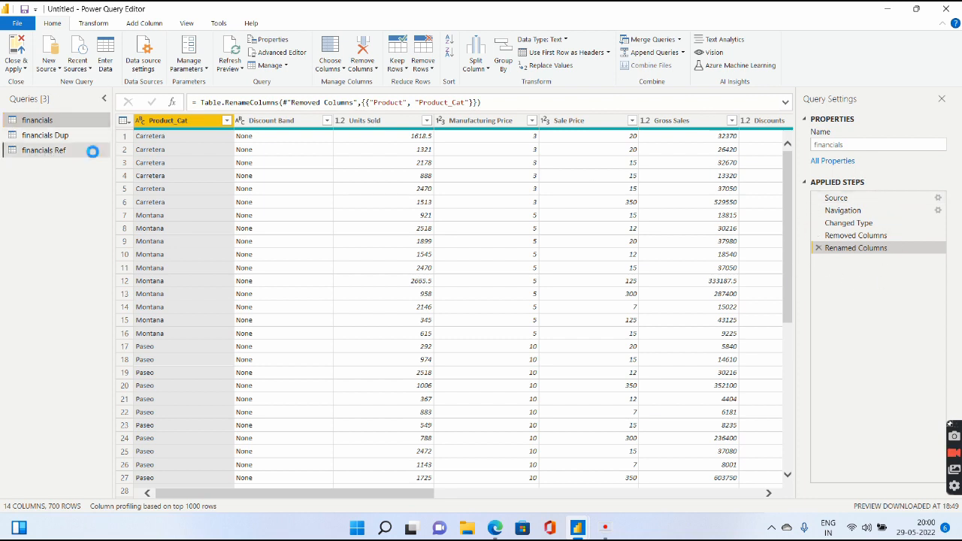
{"action": "left_click", "coordinate": [836, 198]}
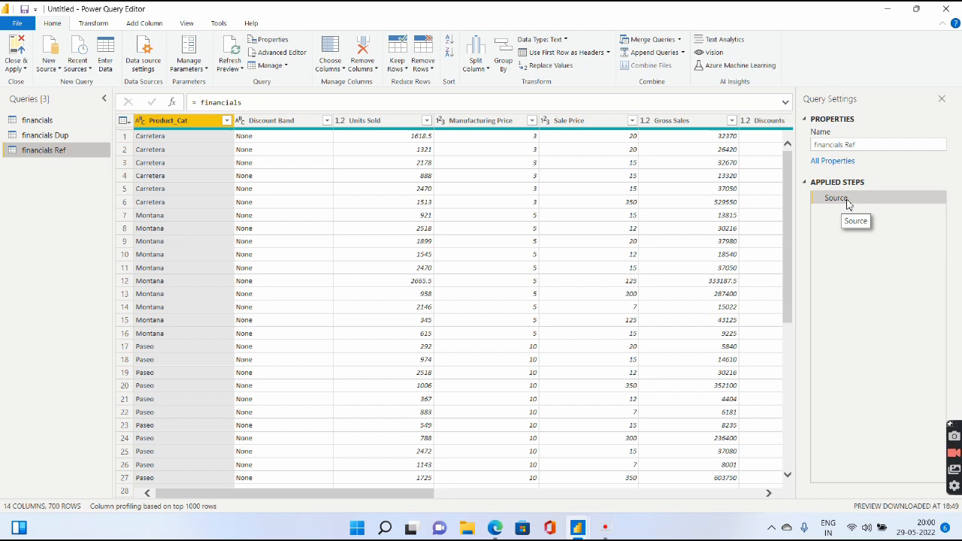
{"action": "mouse_move", "coordinate": [229, 267]}
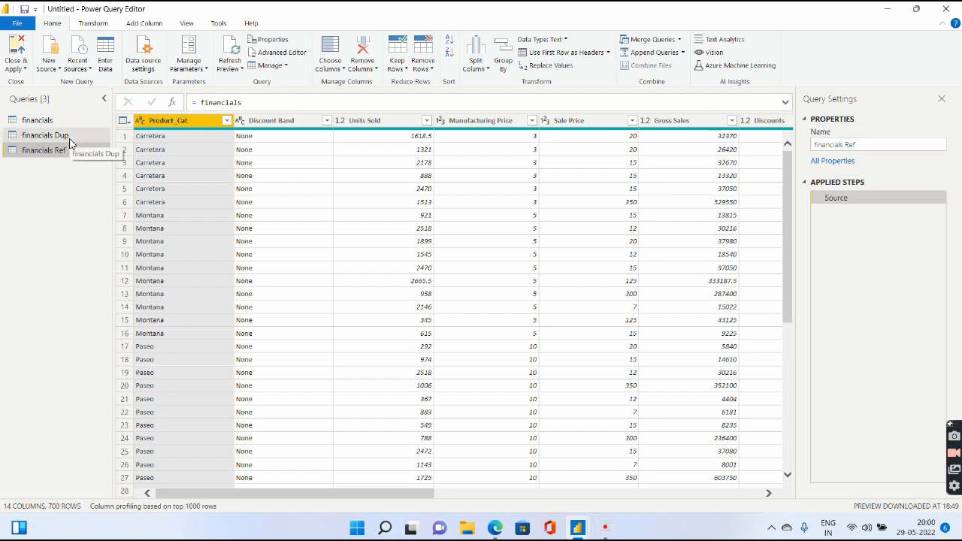
Step: Remove the Product_Cat and Discount Band columns from the financials query
{"action": "left_click", "coordinate": [36, 120]}
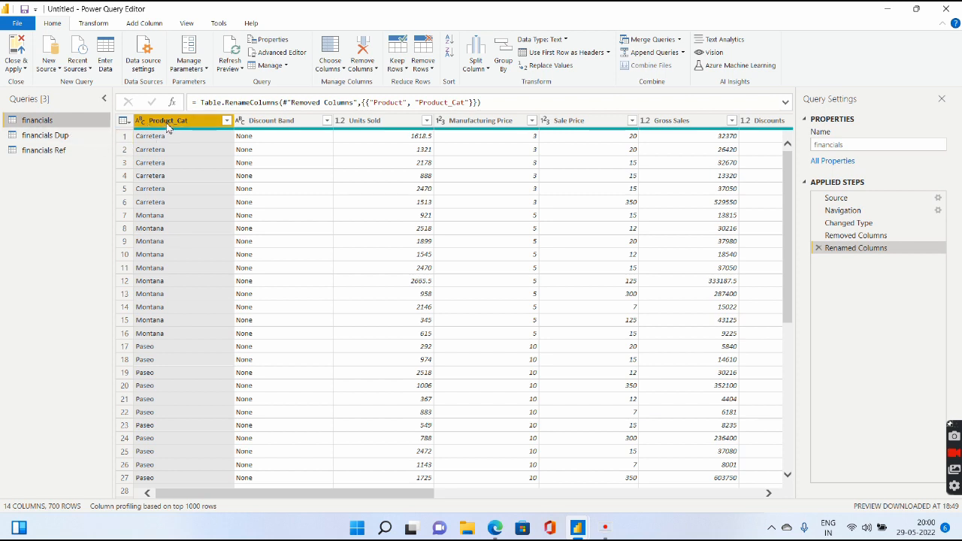
{"action": "right_click", "coordinate": [166, 120]}
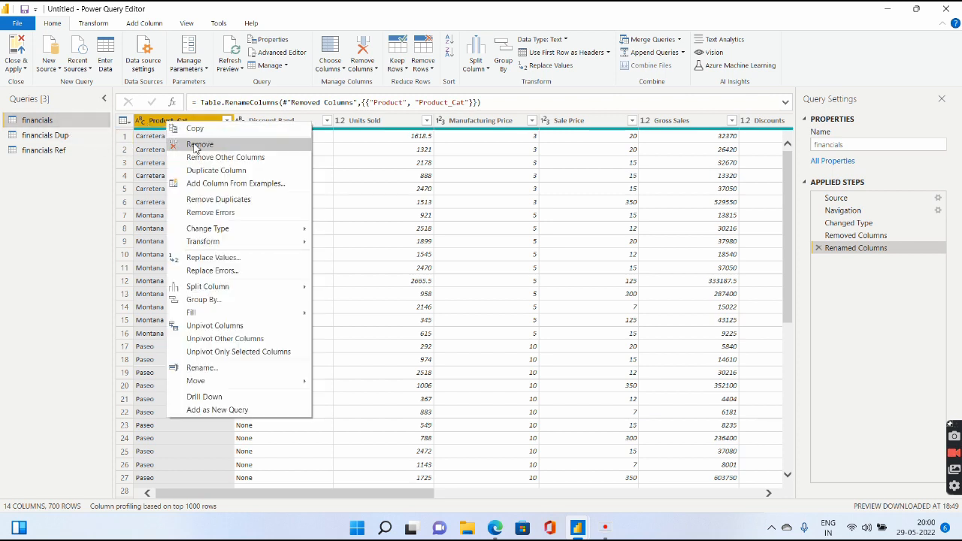
{"action": "left_click", "coordinate": [200, 144]}
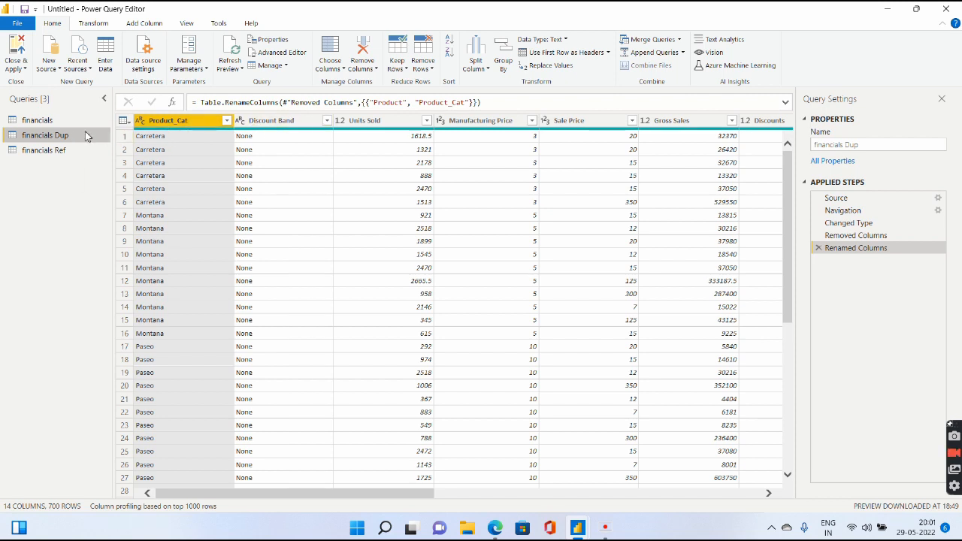
Step: Compare the three queries: financials Ref lost the removed columns while financials Dup kept them
{"action": "left_click", "coordinate": [38, 120]}
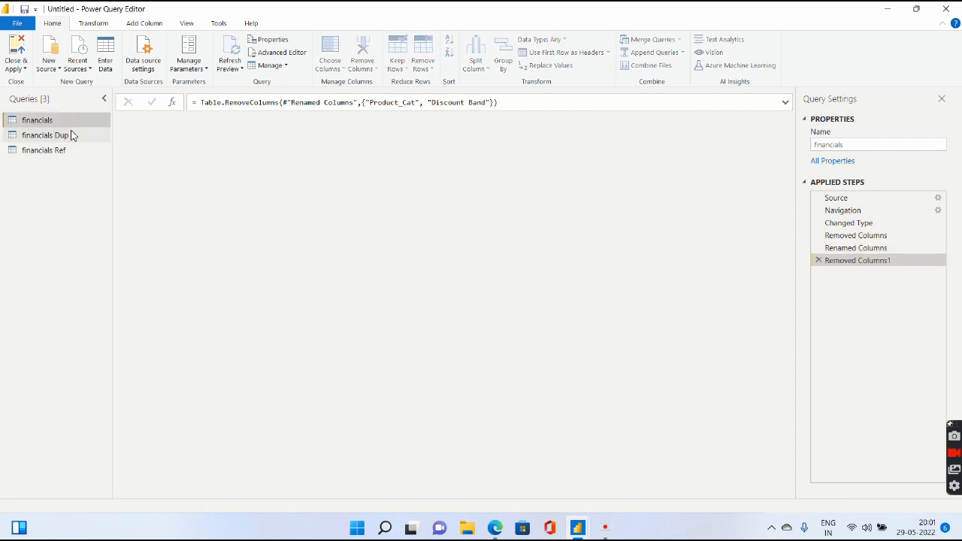
{"action": "left_click", "coordinate": [45, 135]}
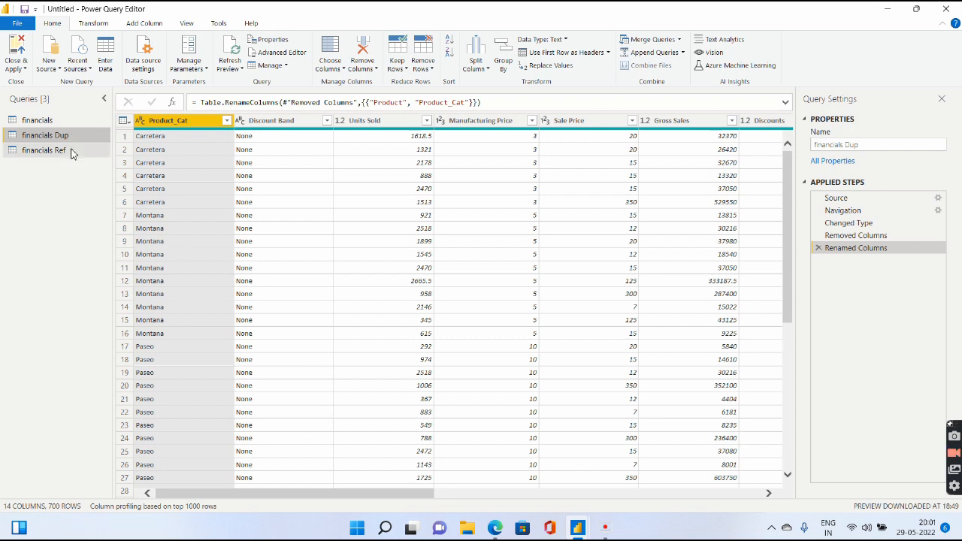
{"action": "left_click", "coordinate": [43, 151]}
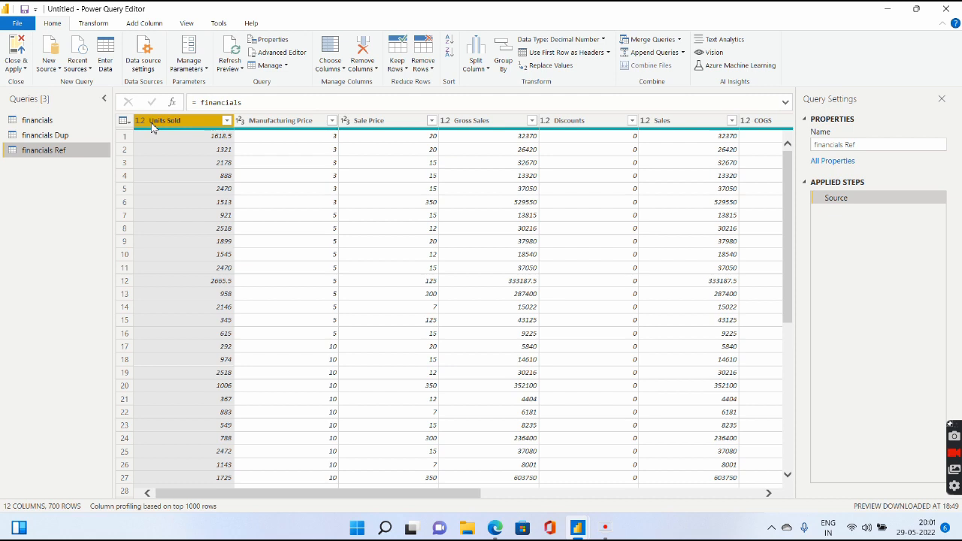
{"action": "mouse_move", "coordinate": [74, 156]}
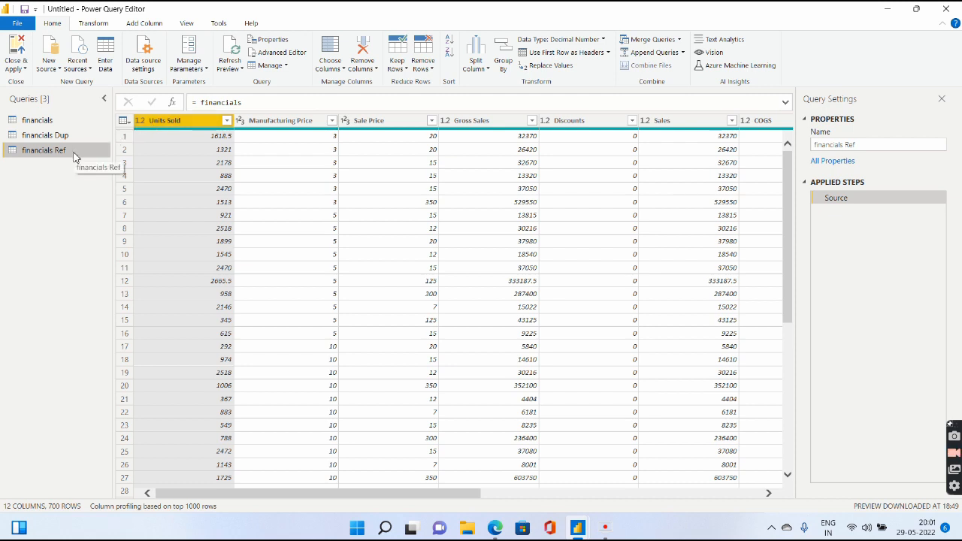
{"action": "left_click", "coordinate": [37, 120]}
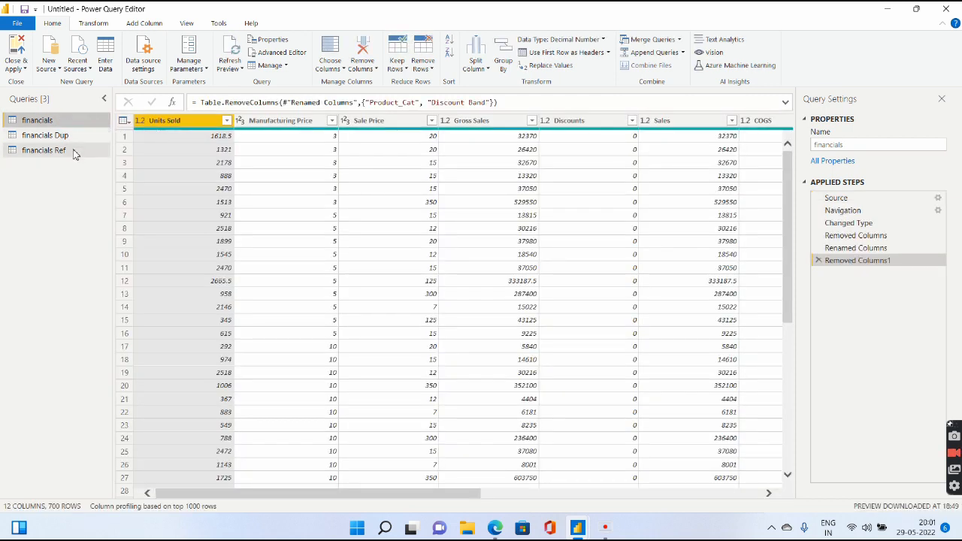
{"action": "left_click", "coordinate": [43, 151]}
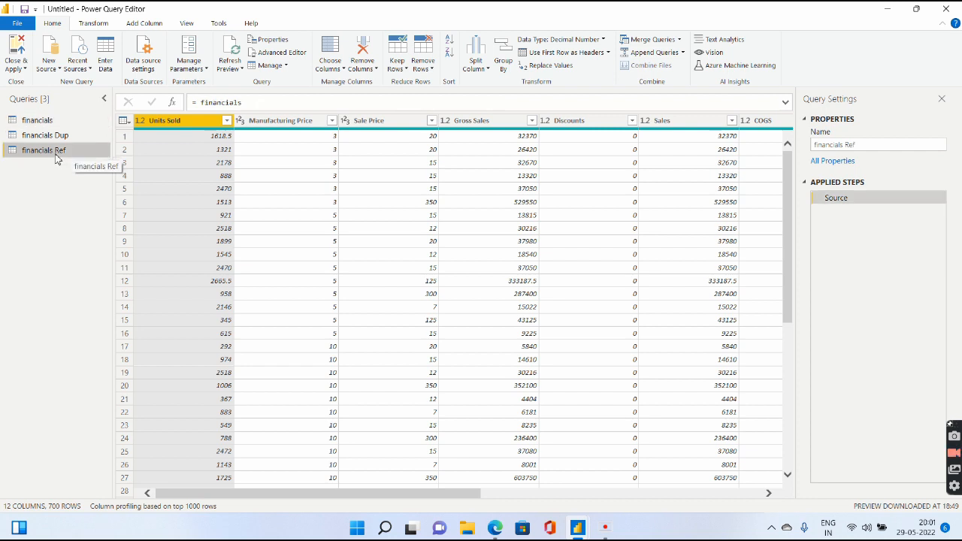
{"action": "left_click", "coordinate": [38, 121]}
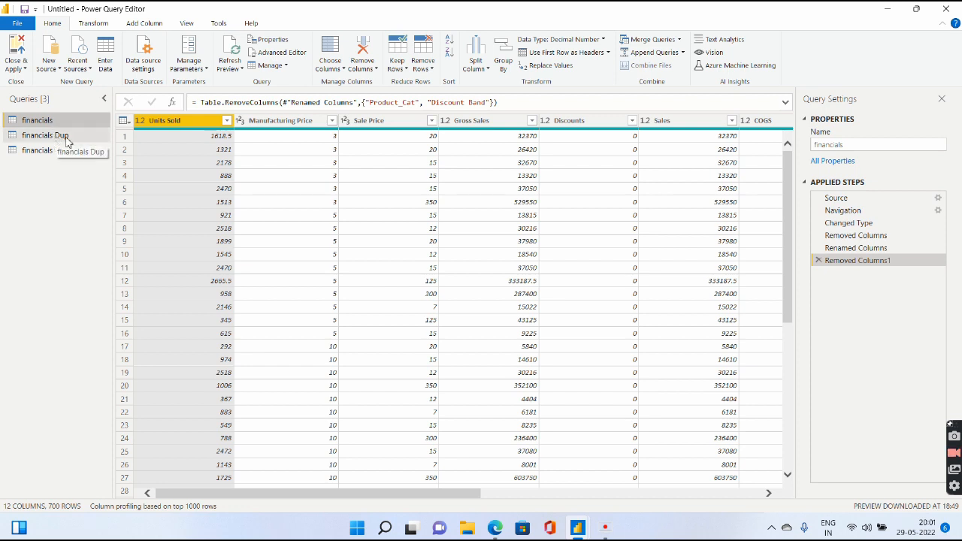
{"action": "type", "text": "financials Ref"}
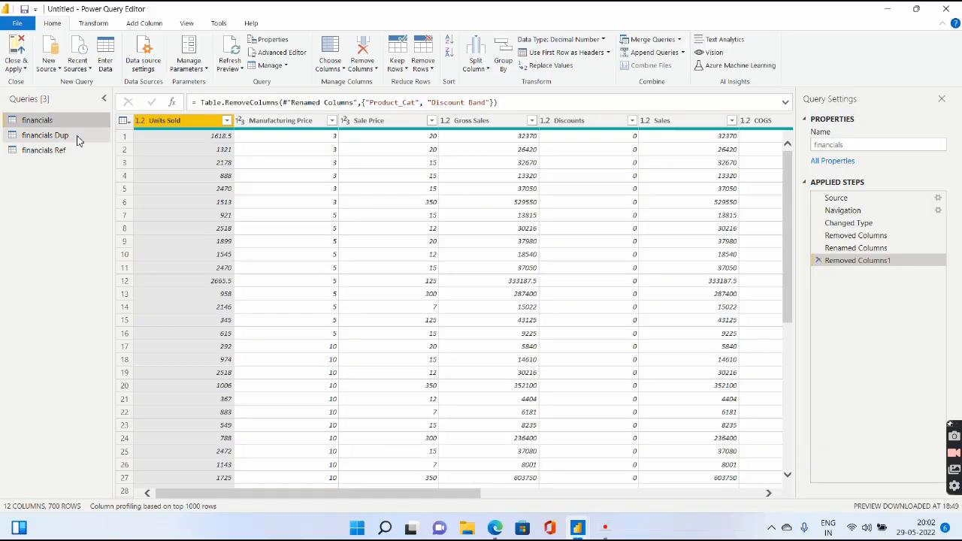
Step: Attempt to delete financials, dismiss the cannot-delete warning, and show financials Ref
{"action": "right_click", "coordinate": [37, 120]}
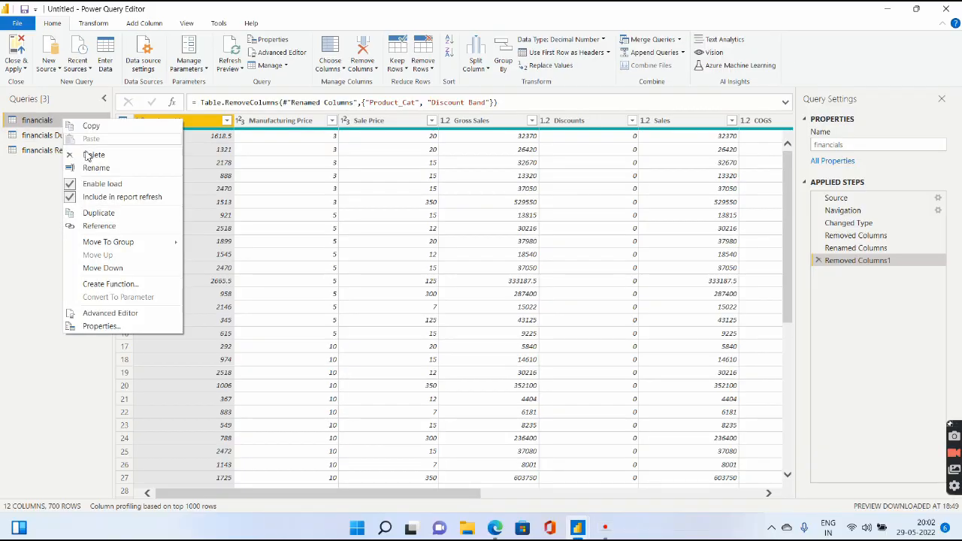
{"action": "left_click", "coordinate": [93, 155]}
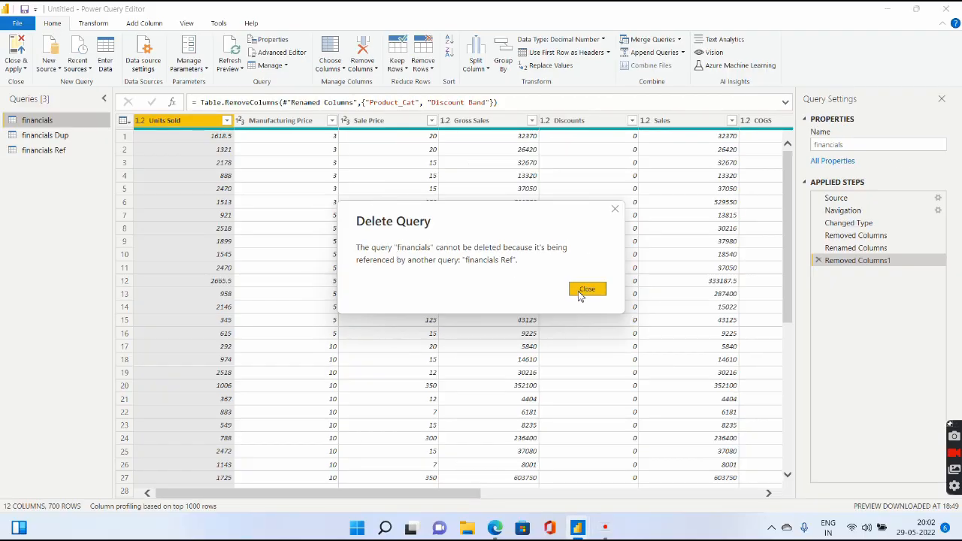
{"action": "left_click", "coordinate": [586, 289]}
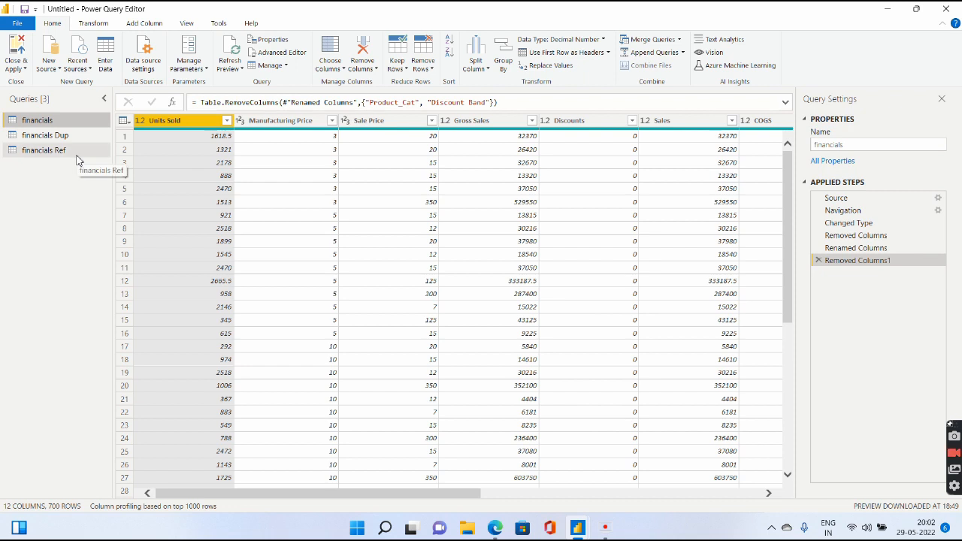
{"action": "left_click", "coordinate": [44, 150]}
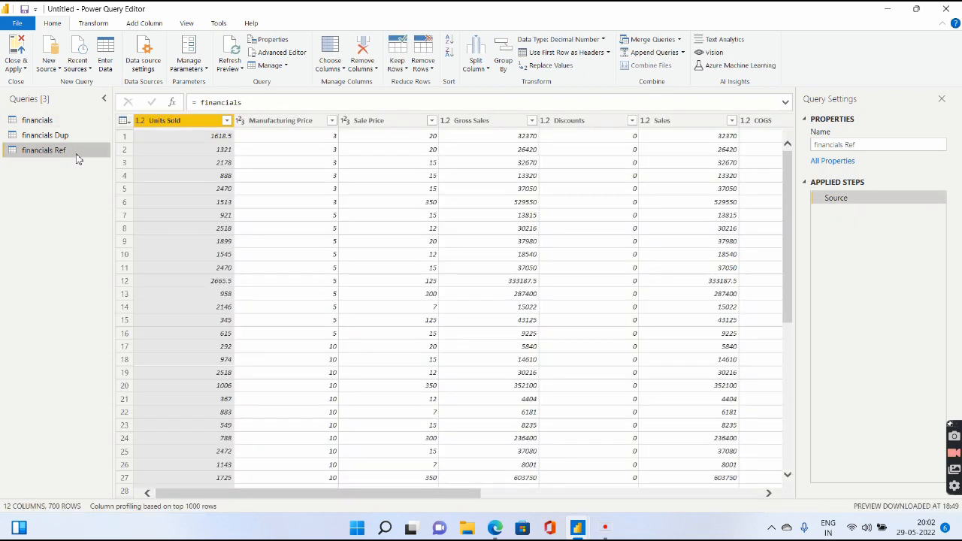
Step: Delete the financials Ref query, confirming removal, then start deleting the financials query
{"action": "right_click", "coordinate": [44, 151]}
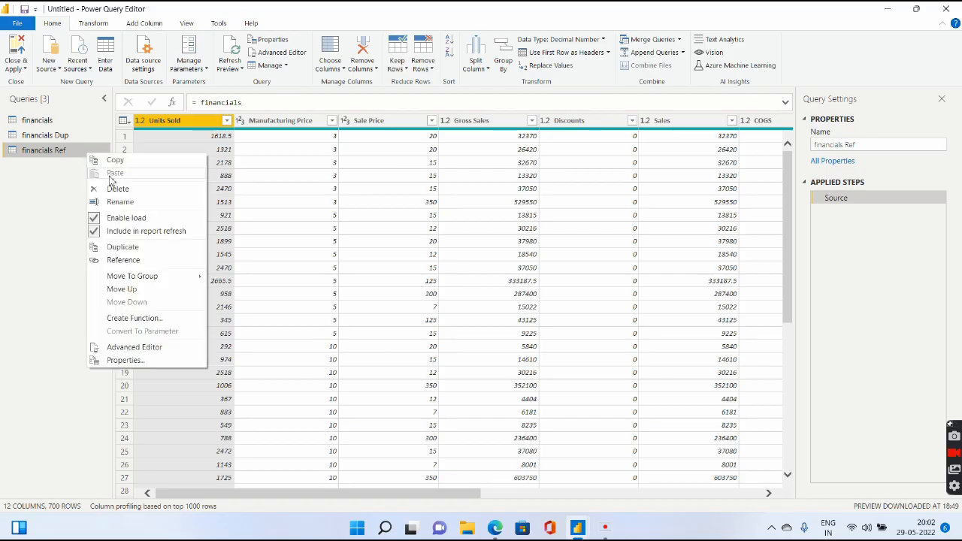
{"action": "left_click", "coordinate": [117, 189]}
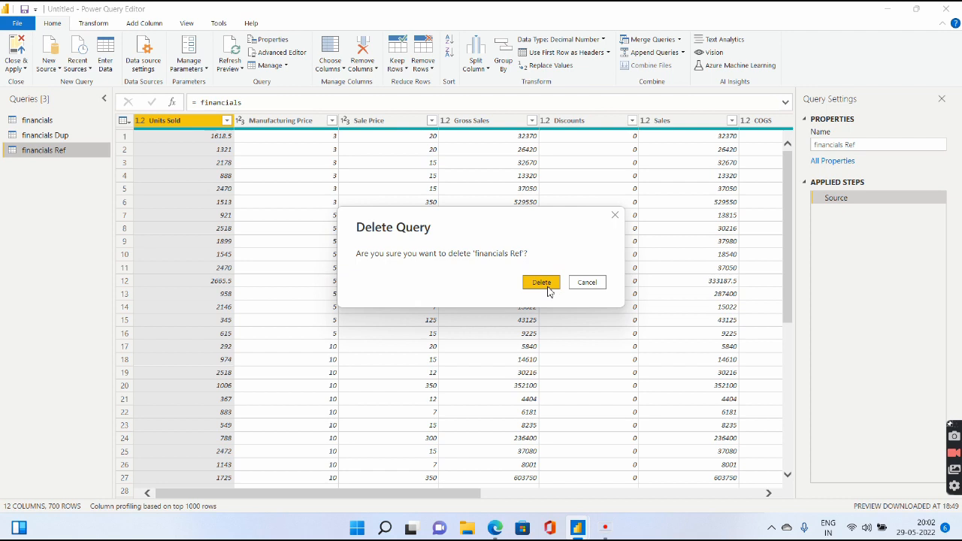
{"action": "left_click", "coordinate": [541, 282]}
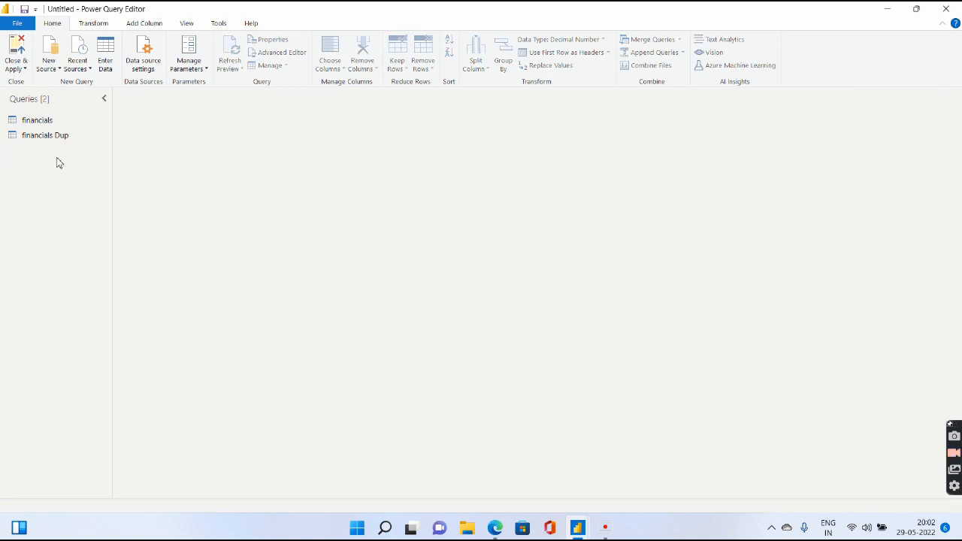
{"action": "right_click", "coordinate": [37, 120]}
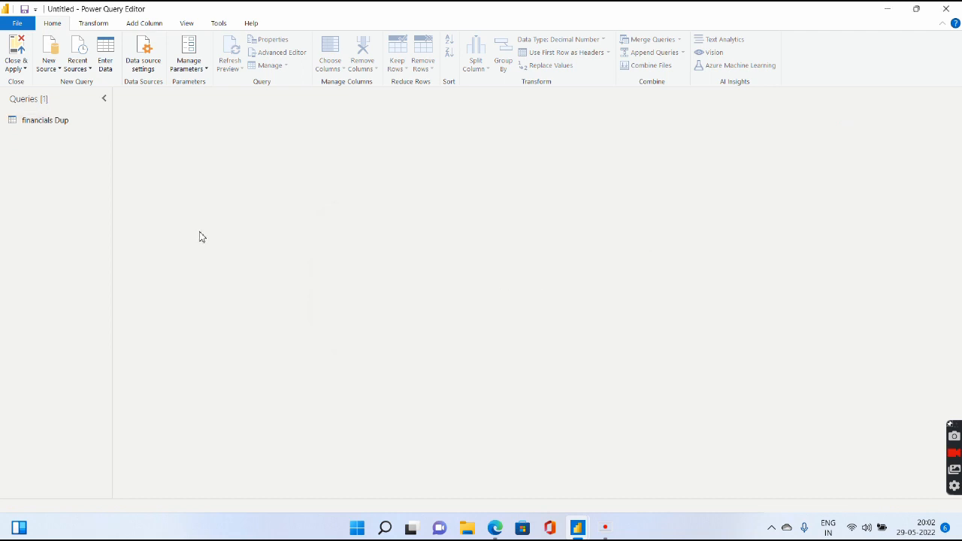
{"action": "mouse_move", "coordinate": [439, 477]}
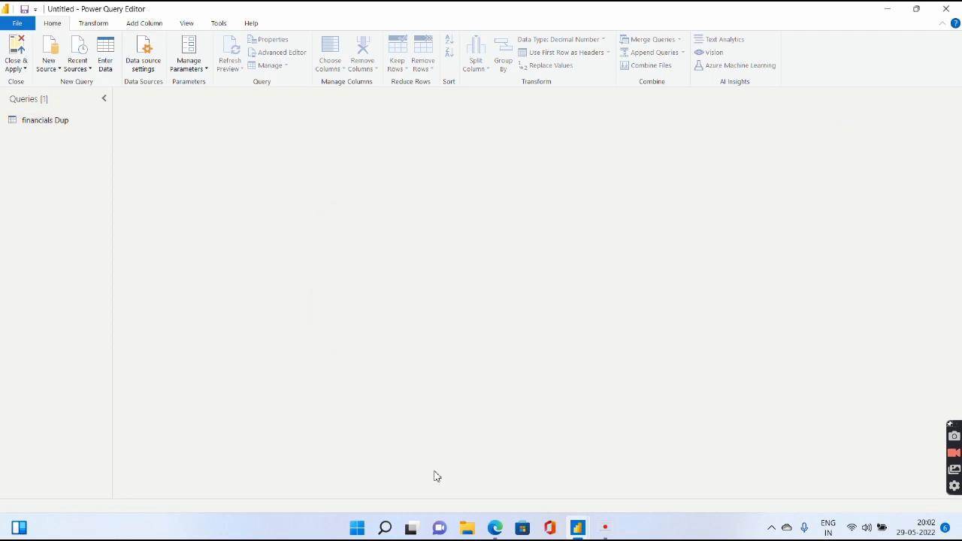